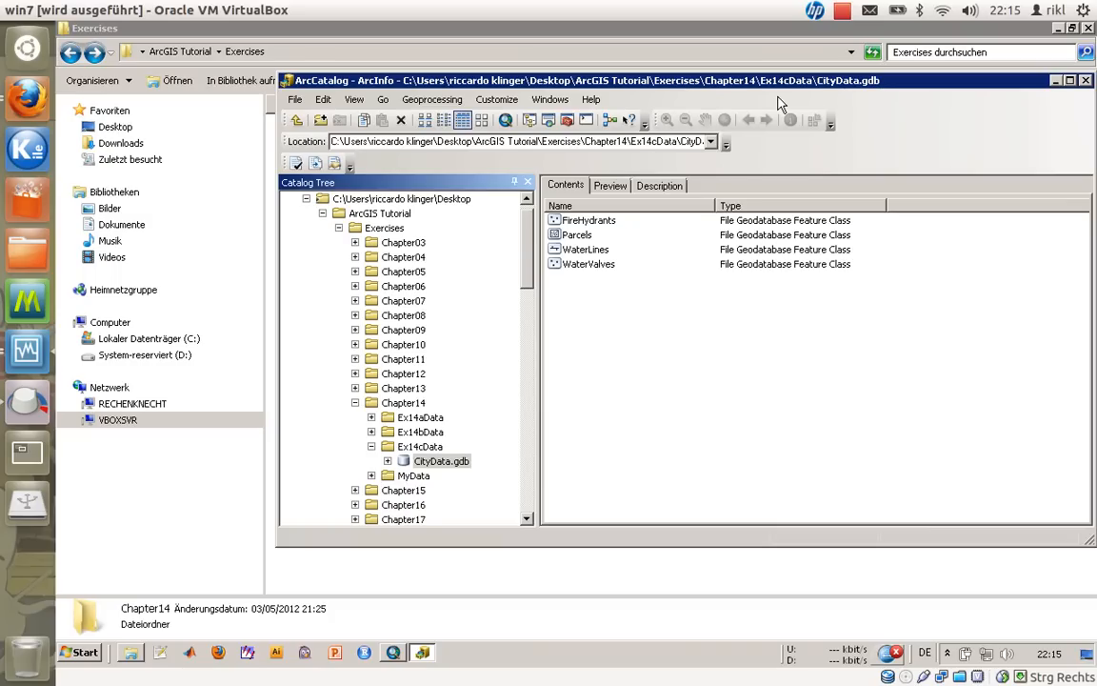
mouse_move(768, 122)
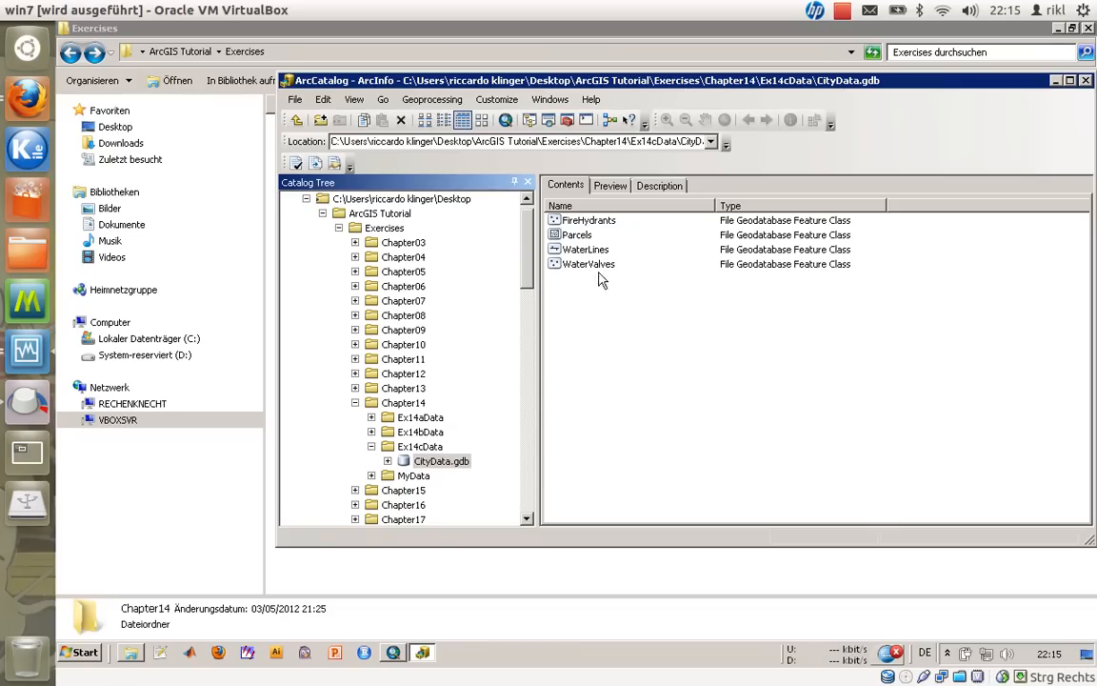
- Open the properties of the WaterLines feature class from the CityData geodatabase listing
left_click(578, 234)
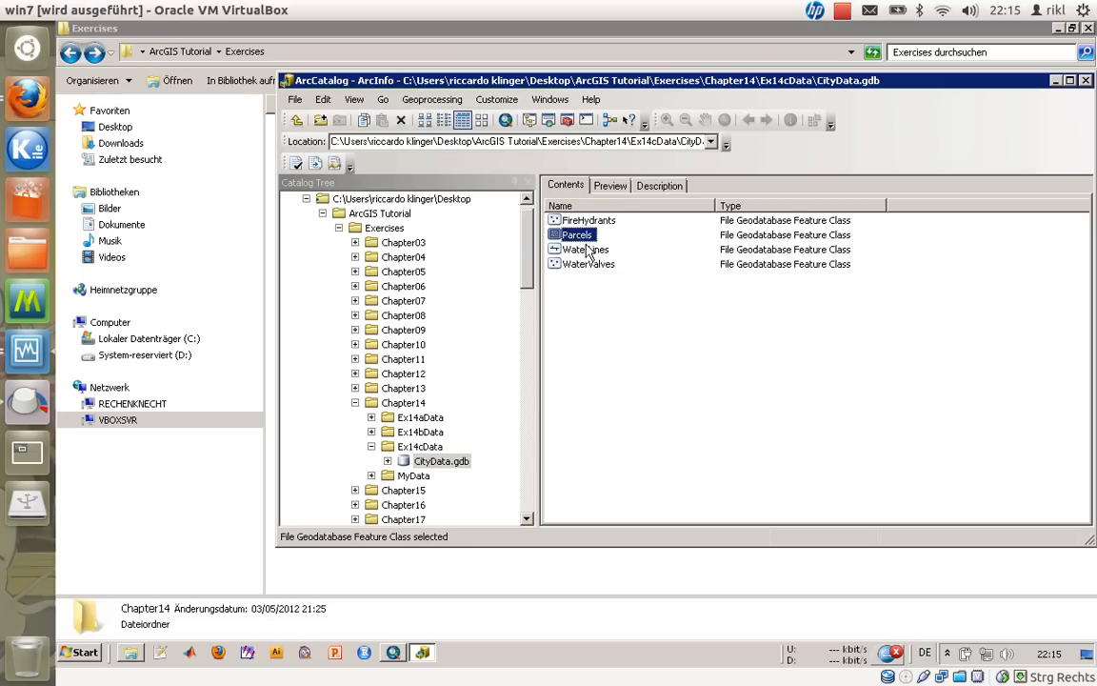
left_click(591, 262)
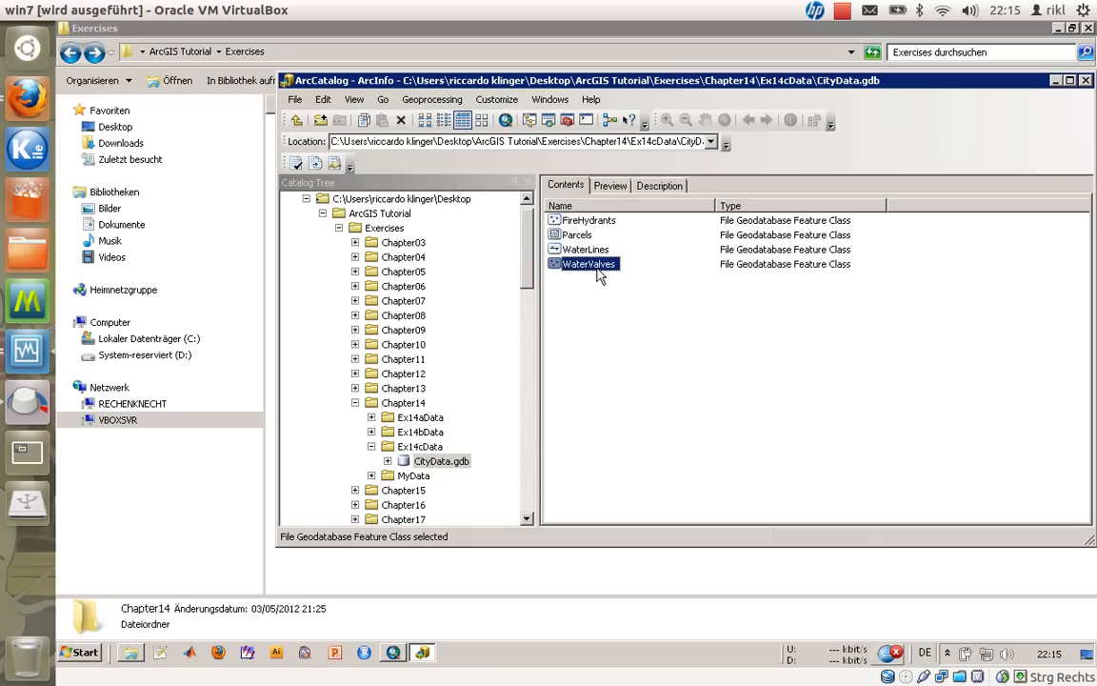
mouse_move(598, 281)
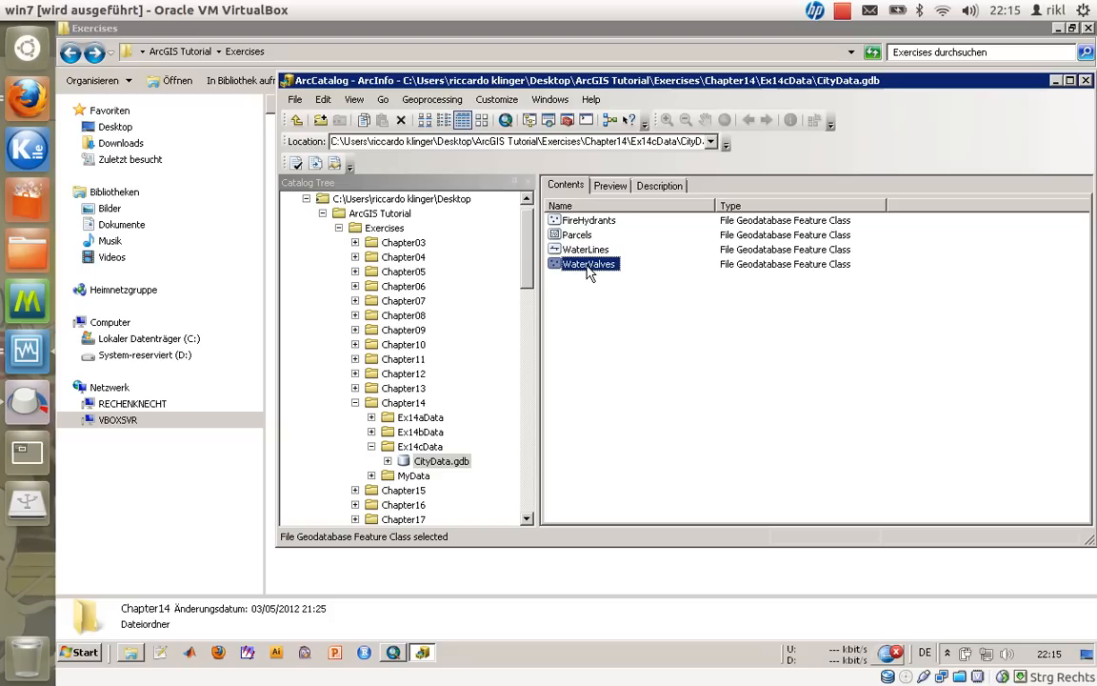
mouse_move(587, 262)
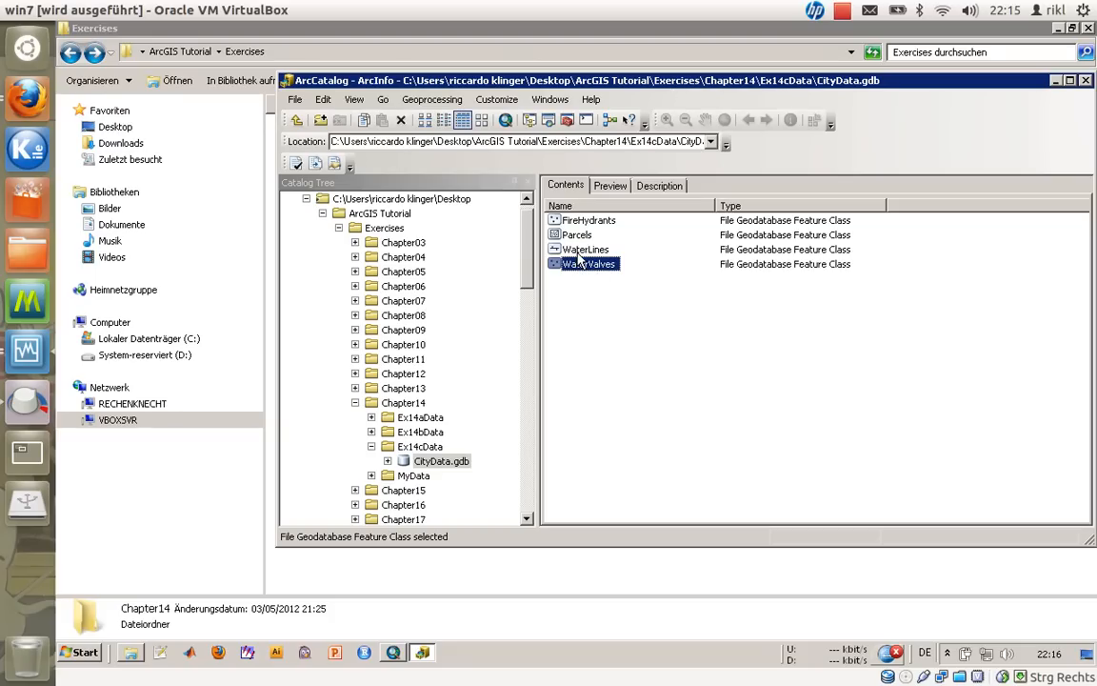
left_click(585, 247)
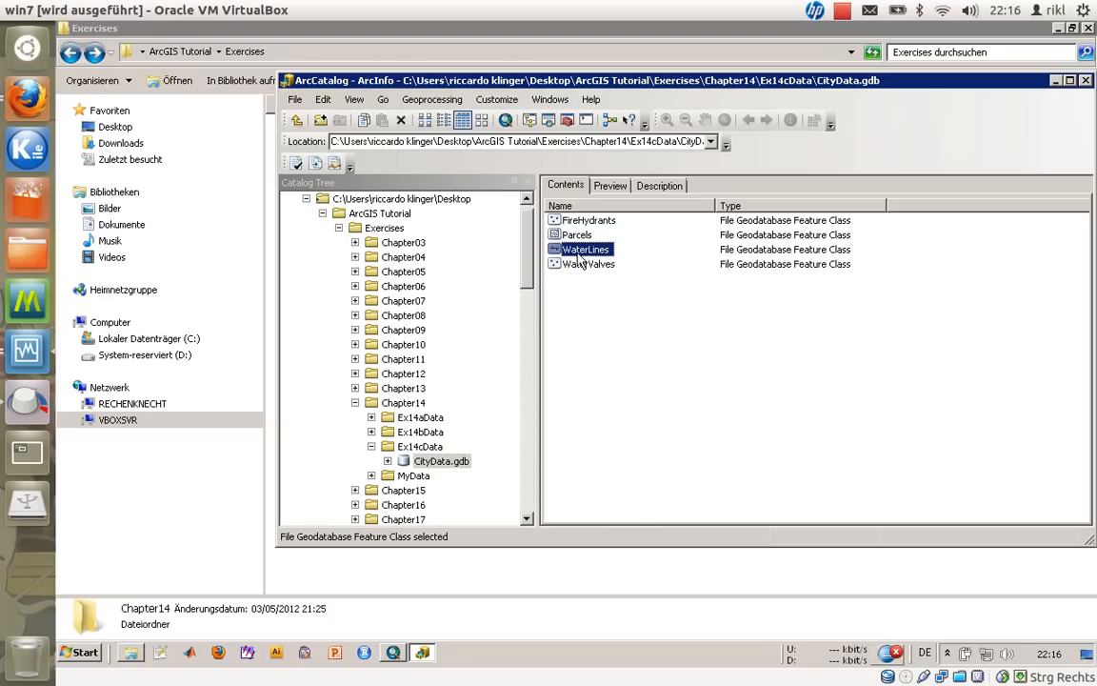
right_click(585, 247)
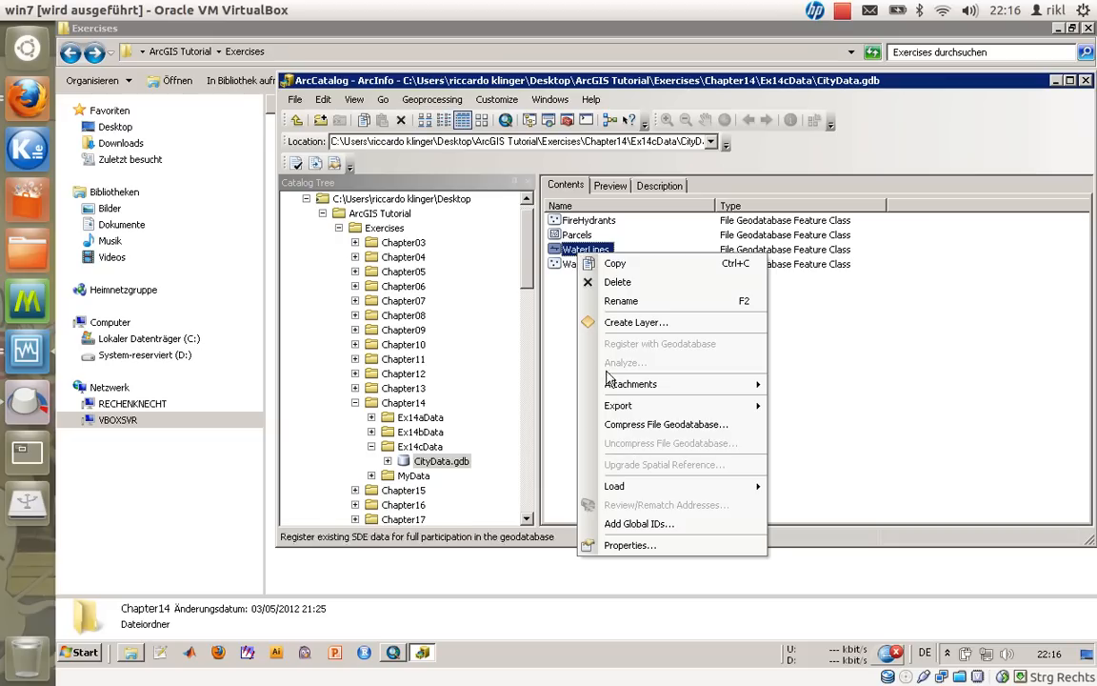
left_click(631, 545)
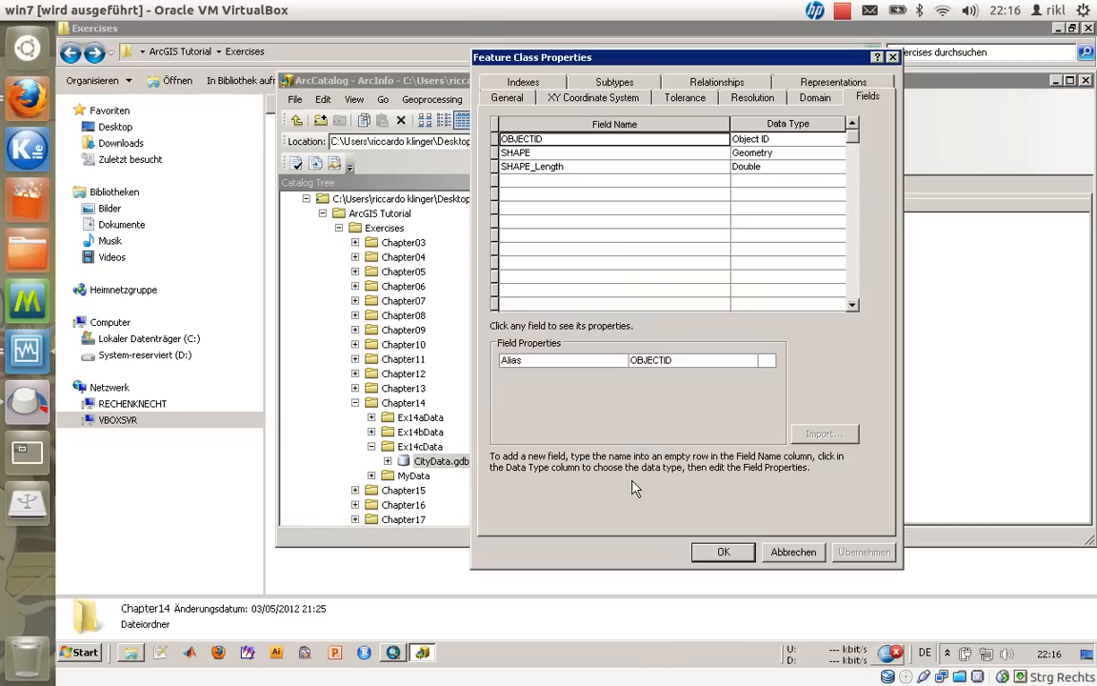
- Review the General and XY Tolerance settings, then show the Fields list (OBJECTID, SHAPE, SHAPE_Length)
left_click(507, 97)
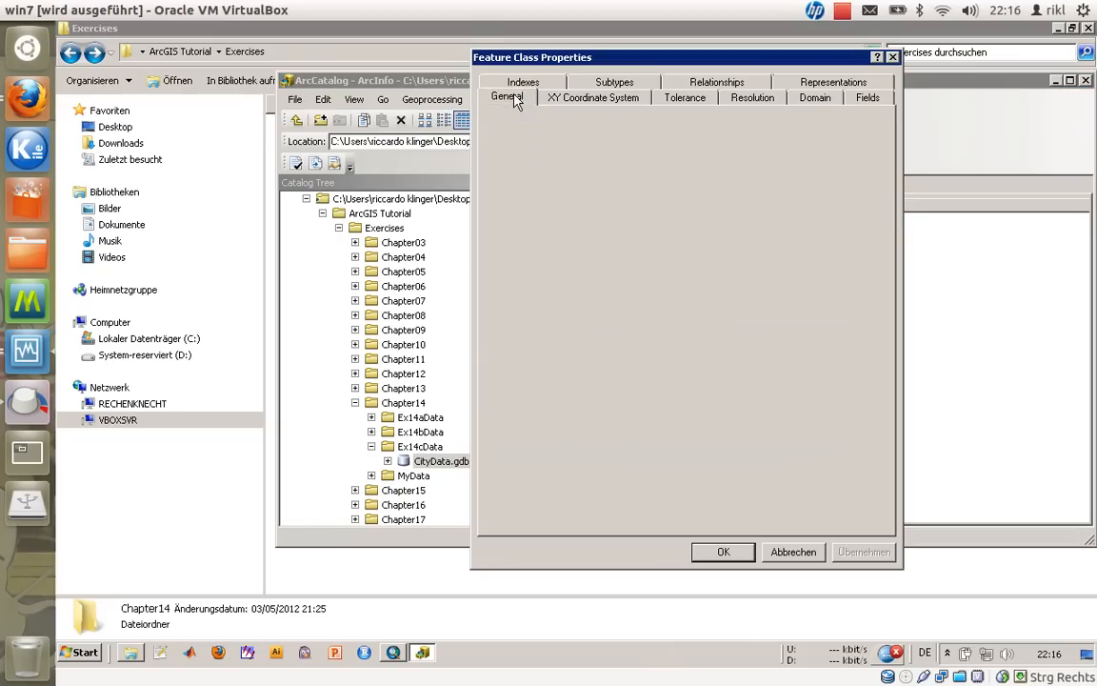
left_click(684, 98)
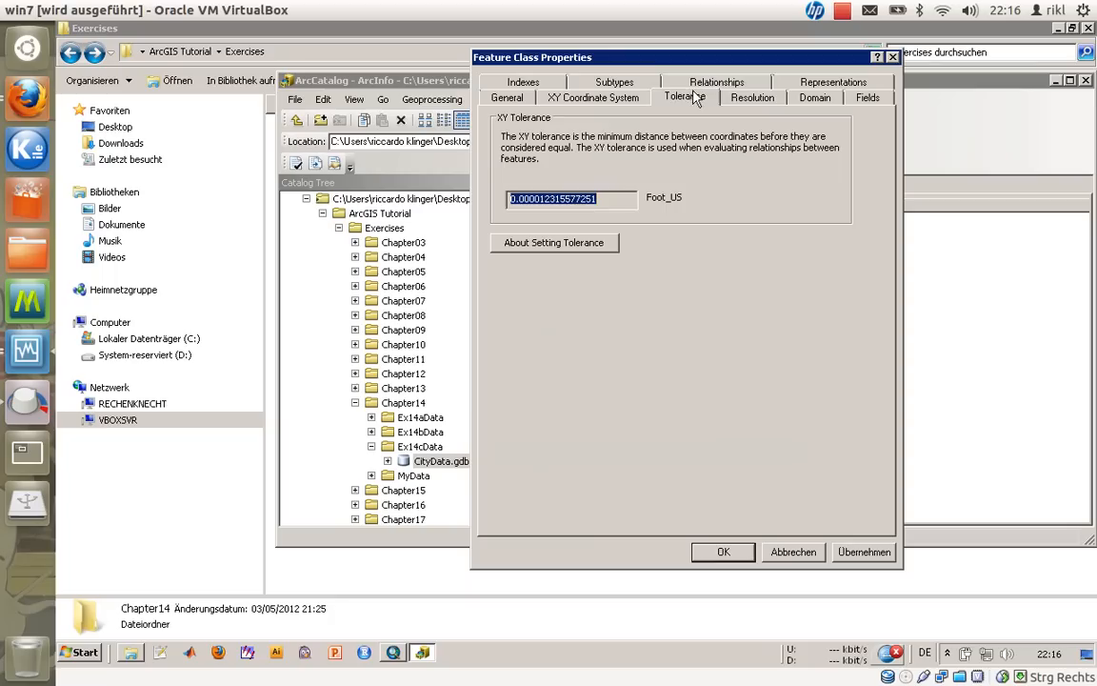
left_click(867, 98)
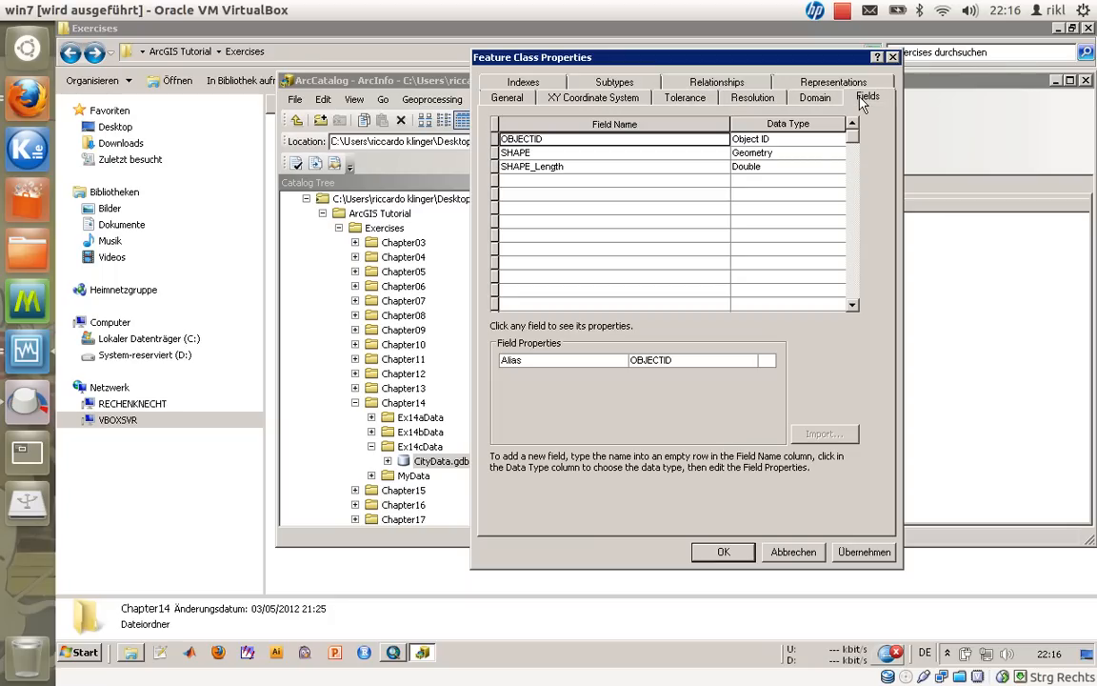
mouse_move(532, 172)
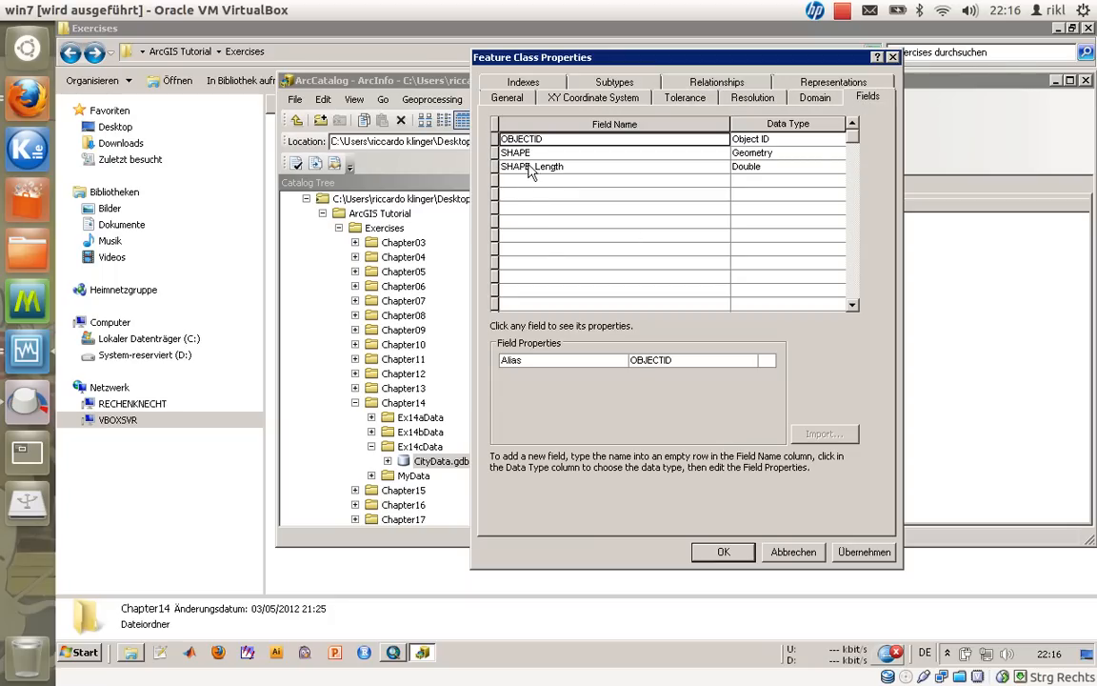
- Add a new field named Line_type with the Text data type
left_click(613, 179)
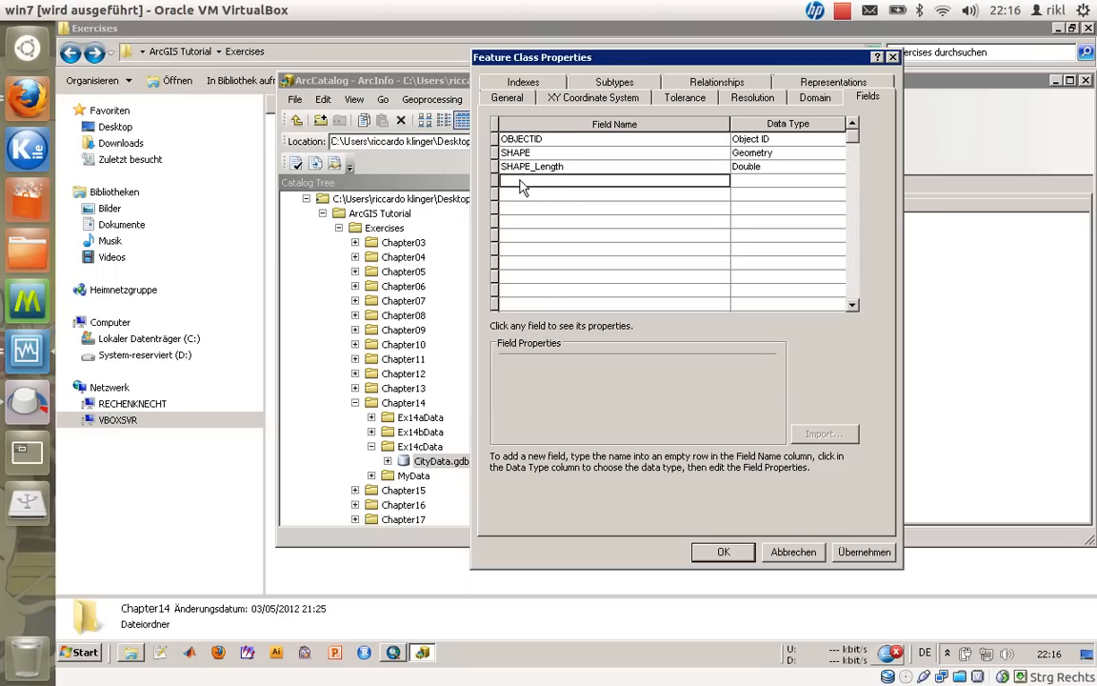
mouse_move(592, 192)
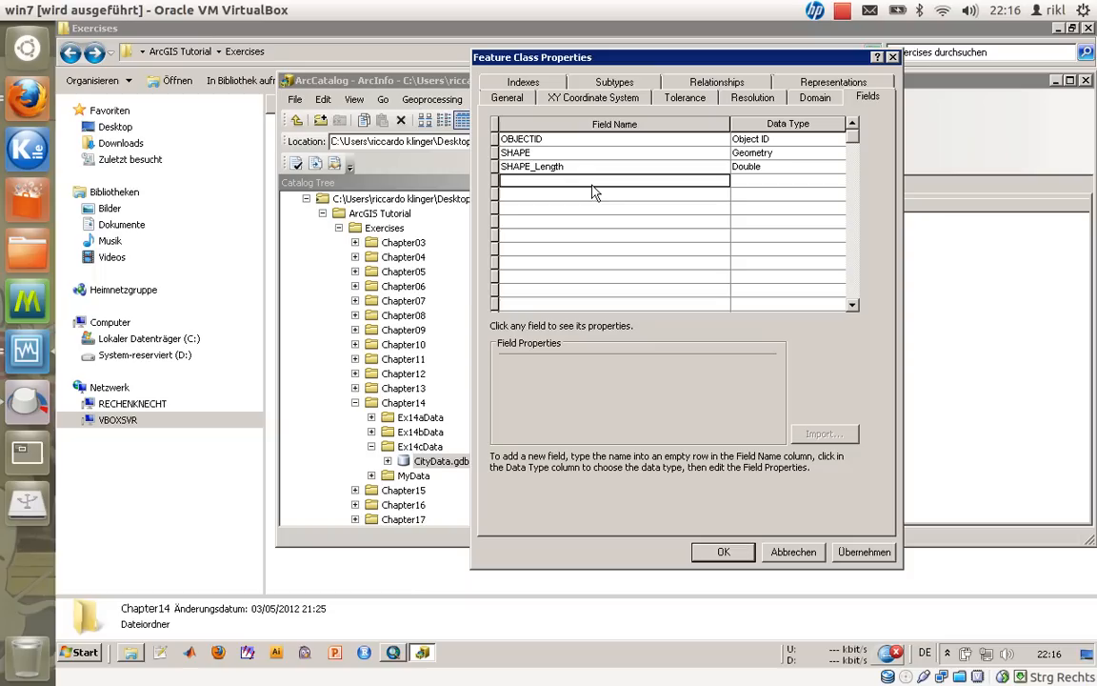
type("Line_")
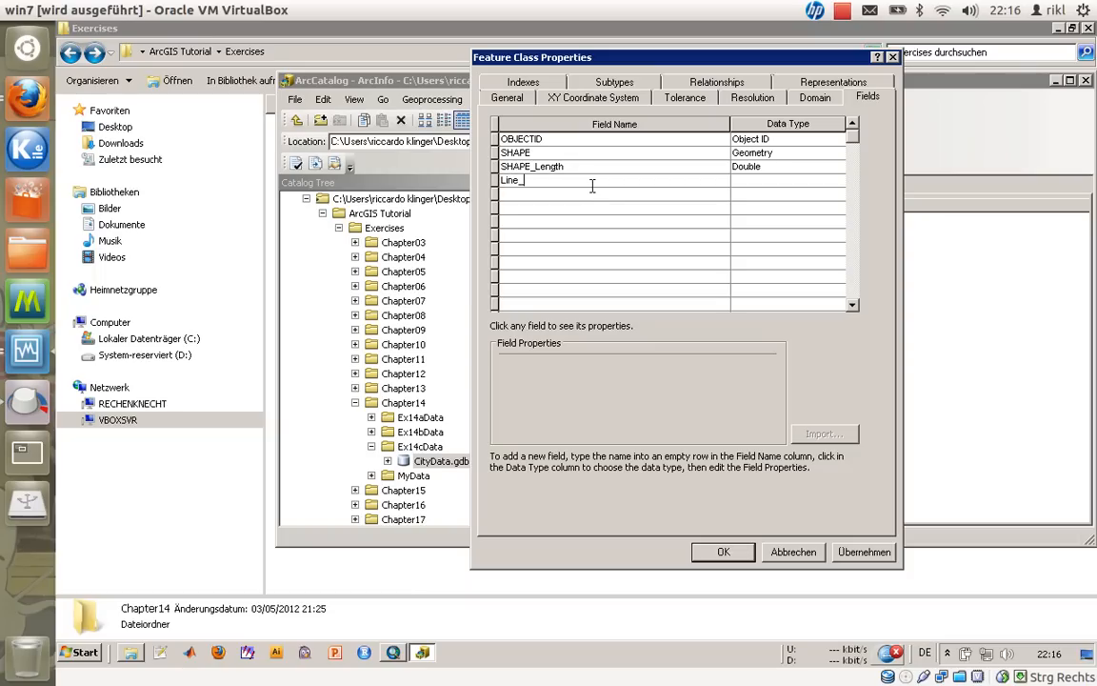
type("type")
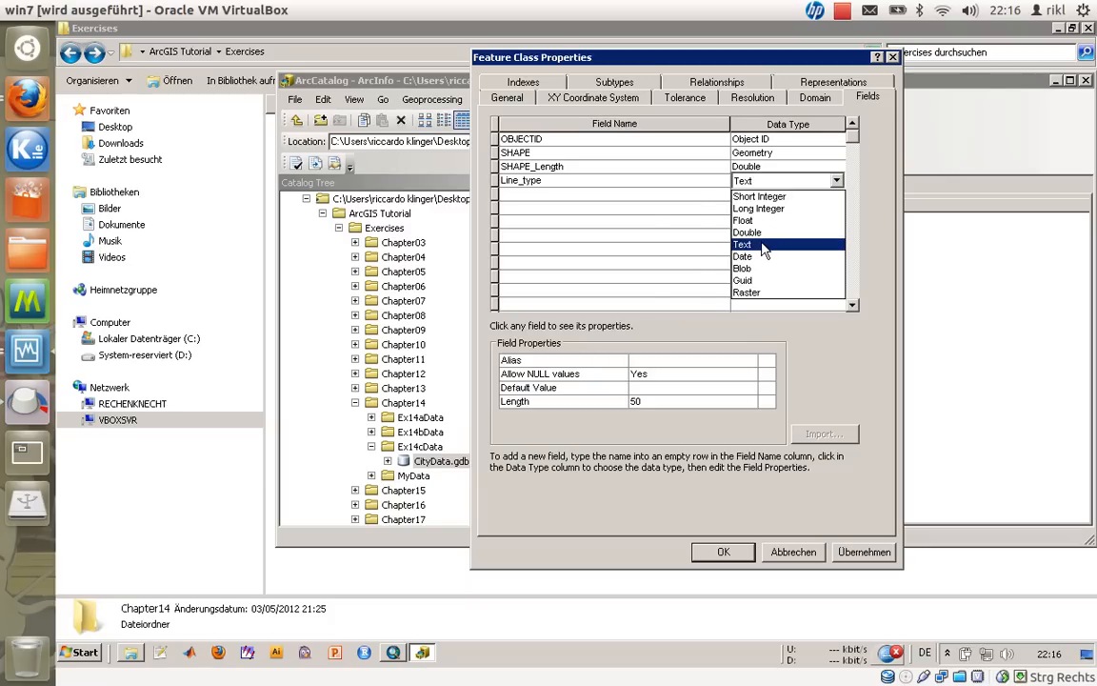
left_click(613, 194)
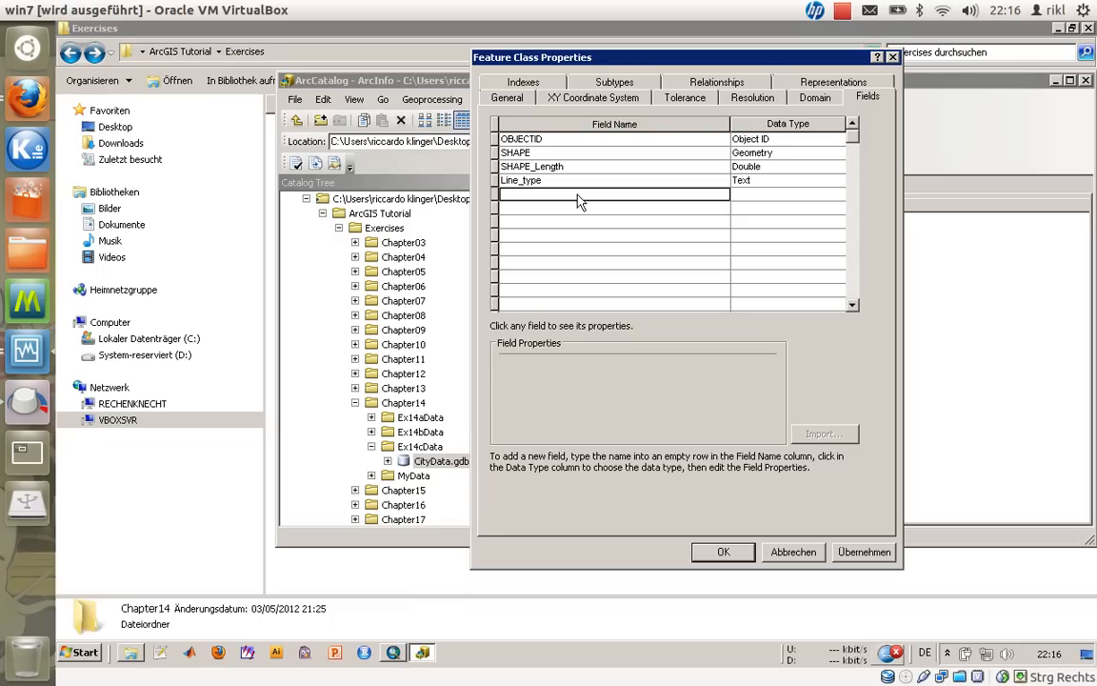
- Add a second field named Install_Date with the Date data type
type("Install_Date")
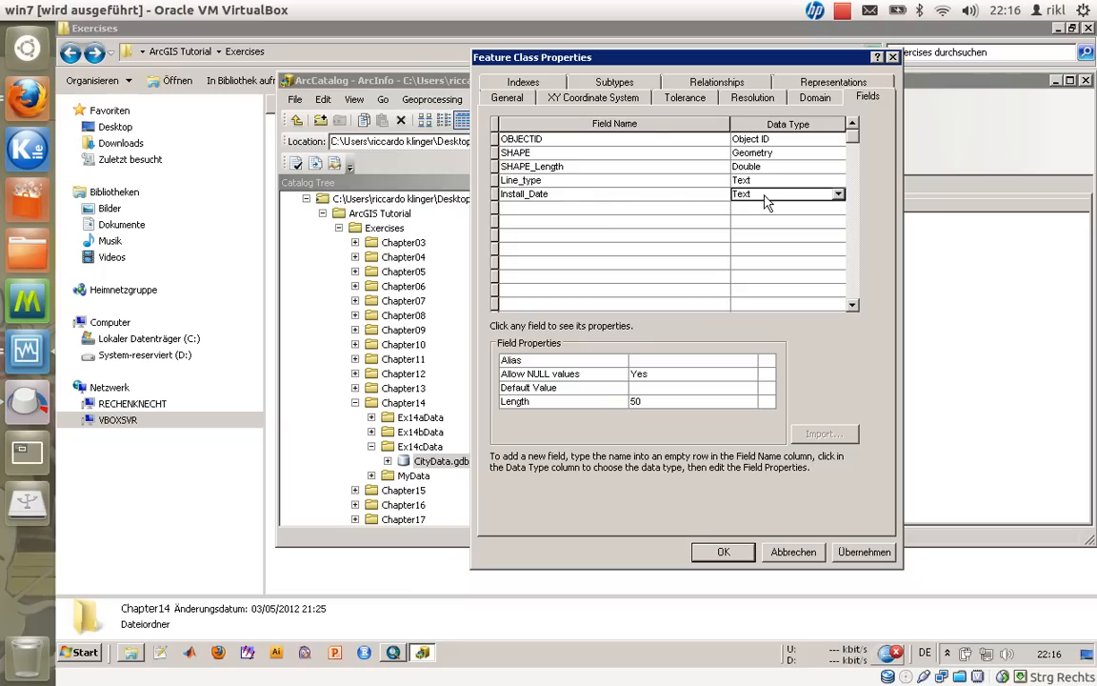
left_click(839, 195)
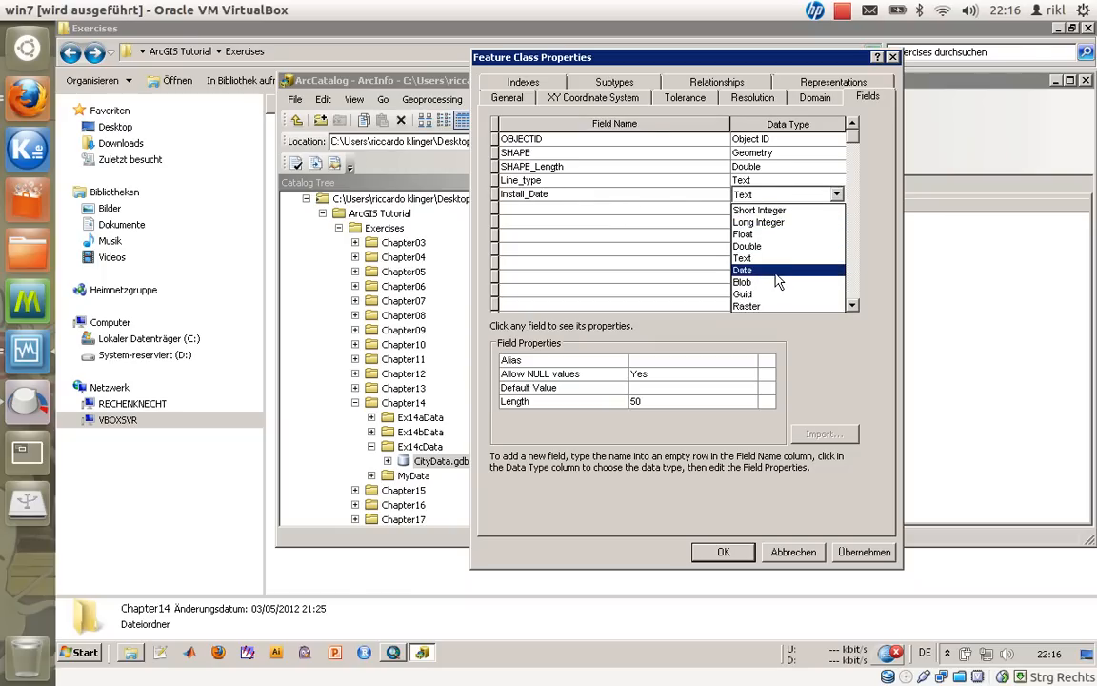
left_click(743, 271)
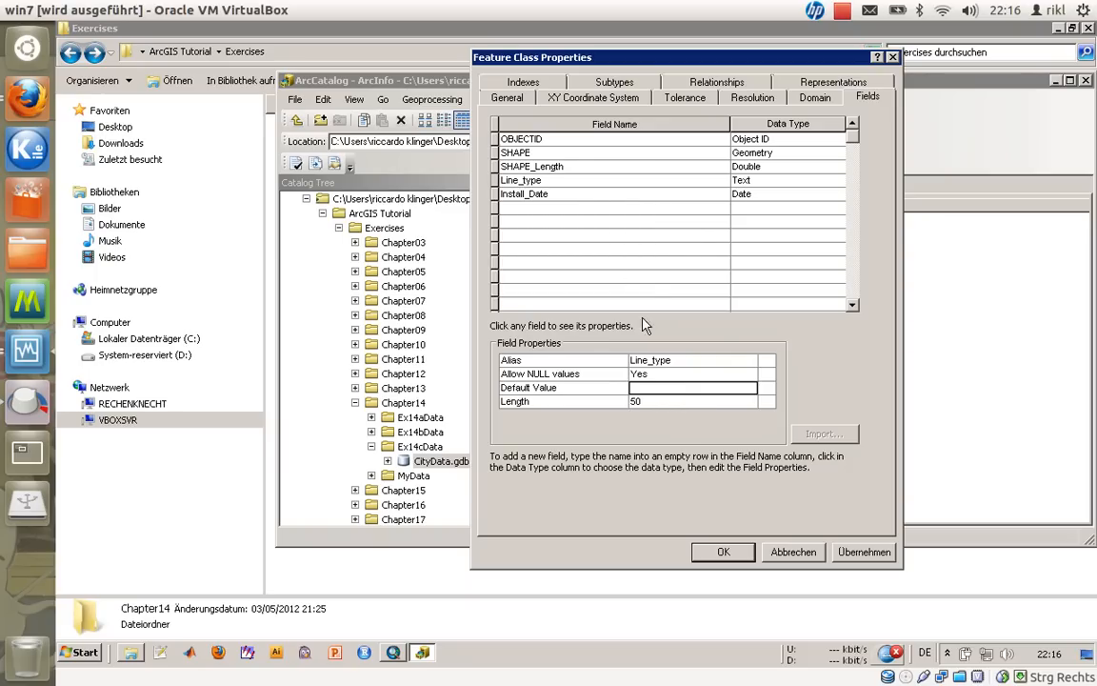
left_click(613, 194)
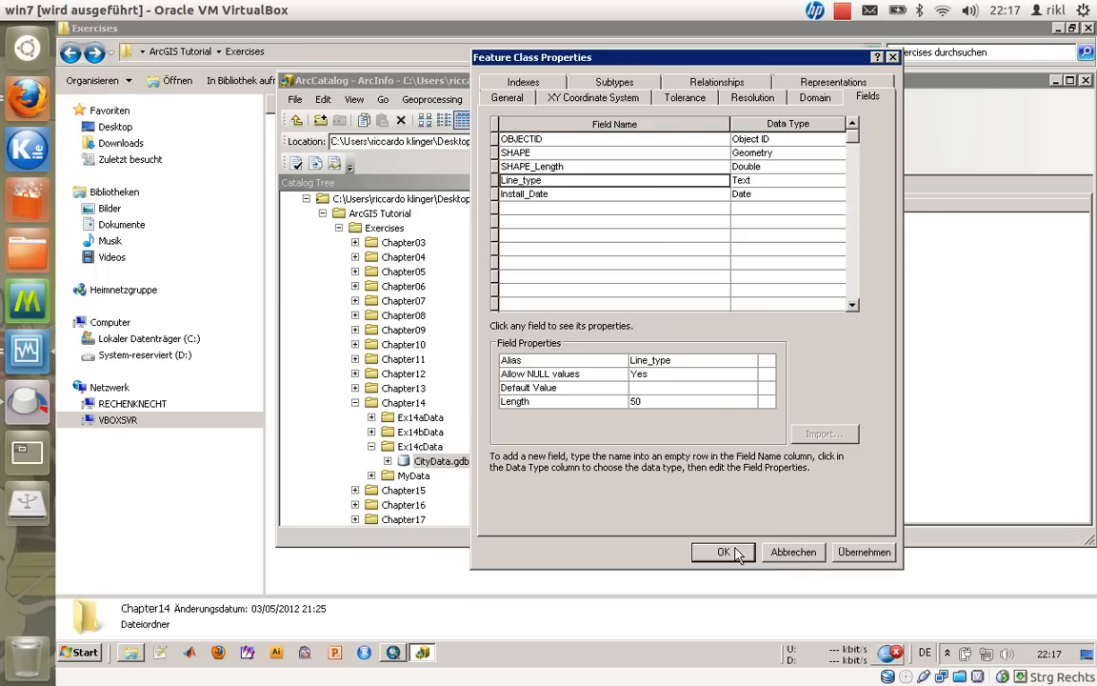
- Confirm the WaterLines properties so the two new fields are saved
left_click(724, 553)
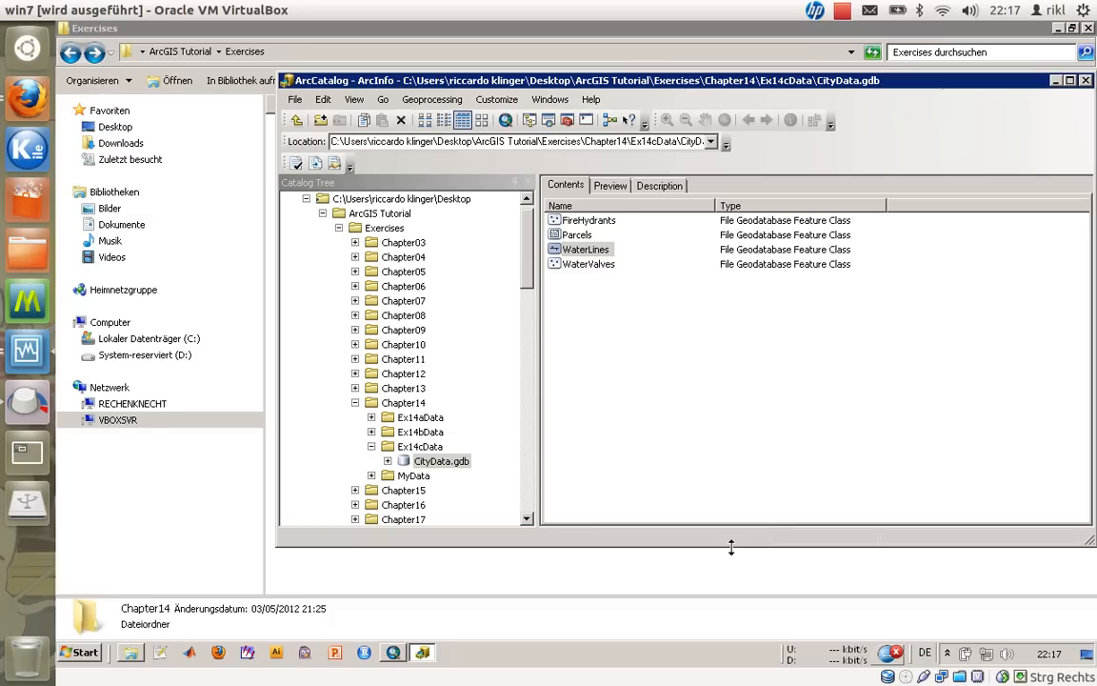
- Open CityData.gdb's database properties and show its Domains list
right_click(442, 459)
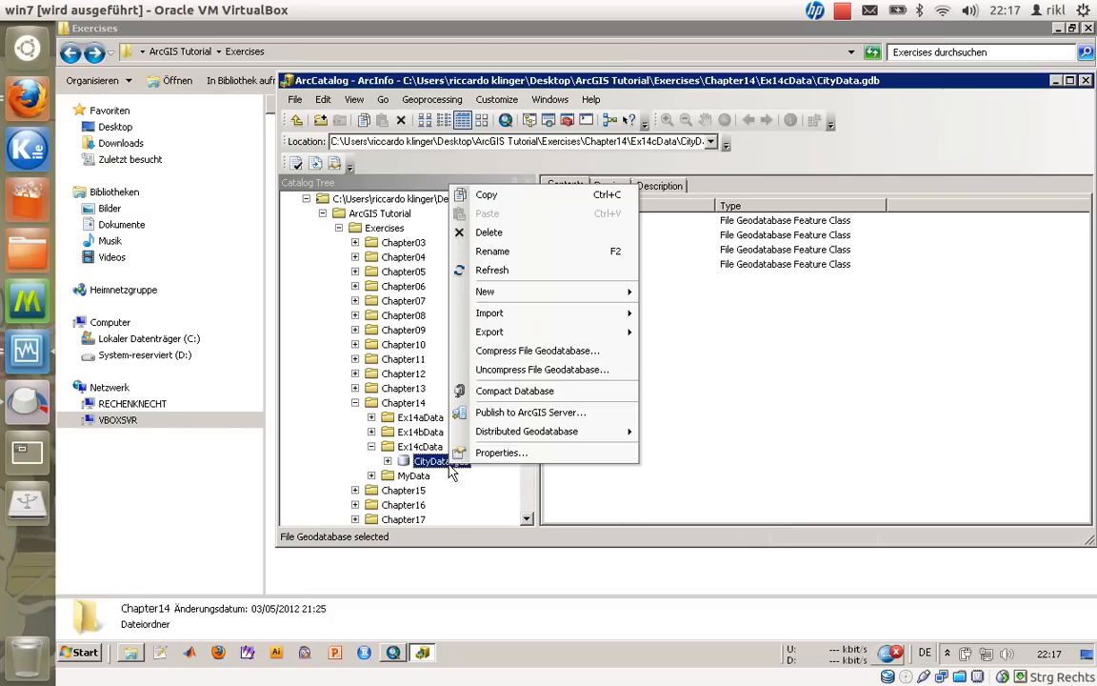
left_click(501, 453)
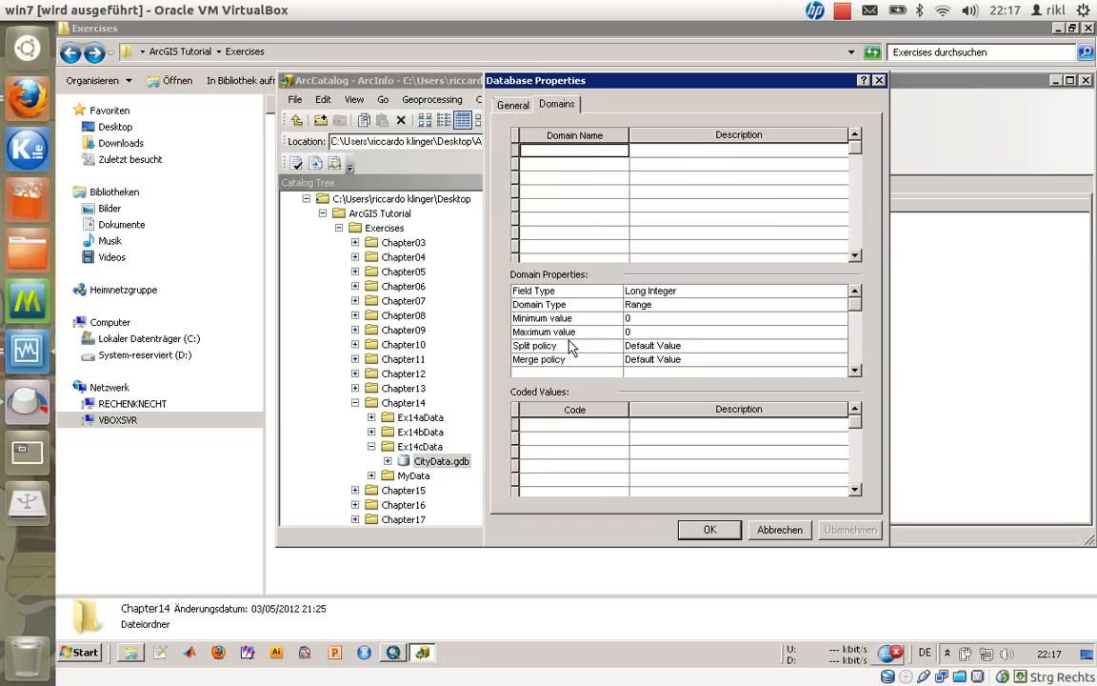
left_click(512, 103)
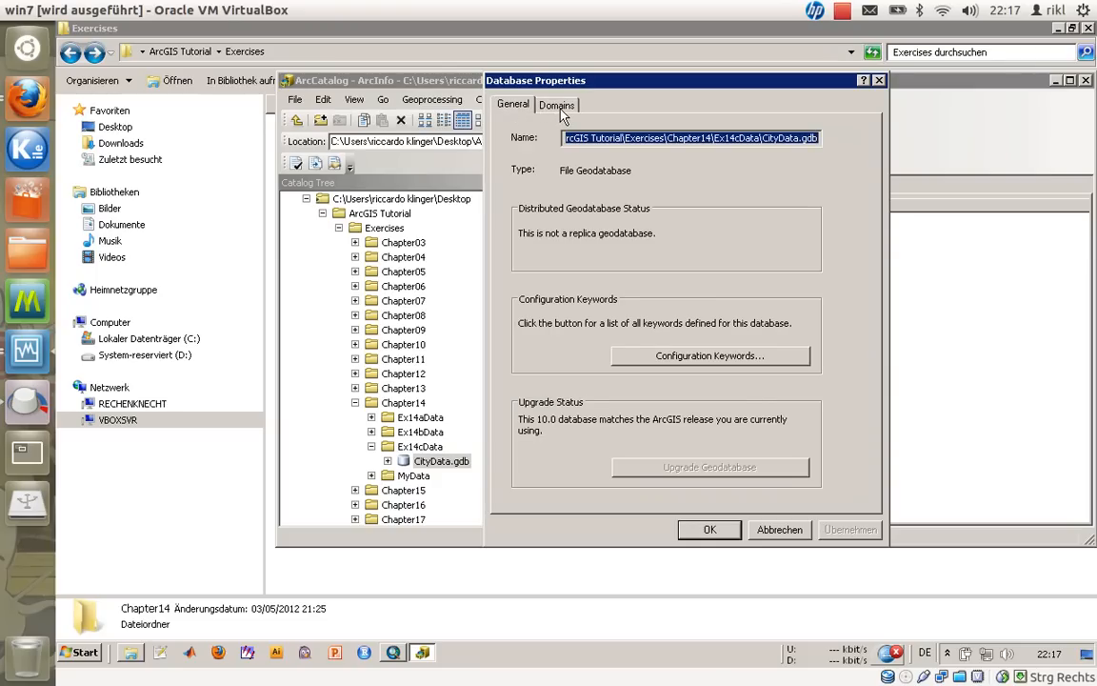
left_click(557, 105)
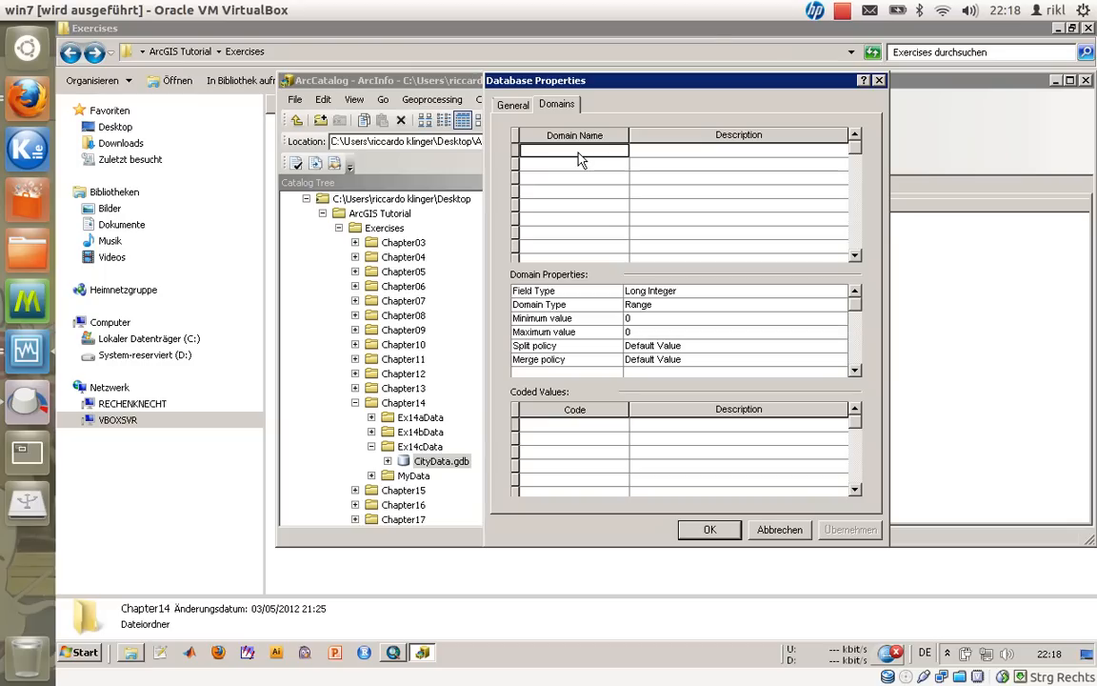
- Enter a new domain WaterLineType described as 'Type of the water line installed'
type("WaterLine")
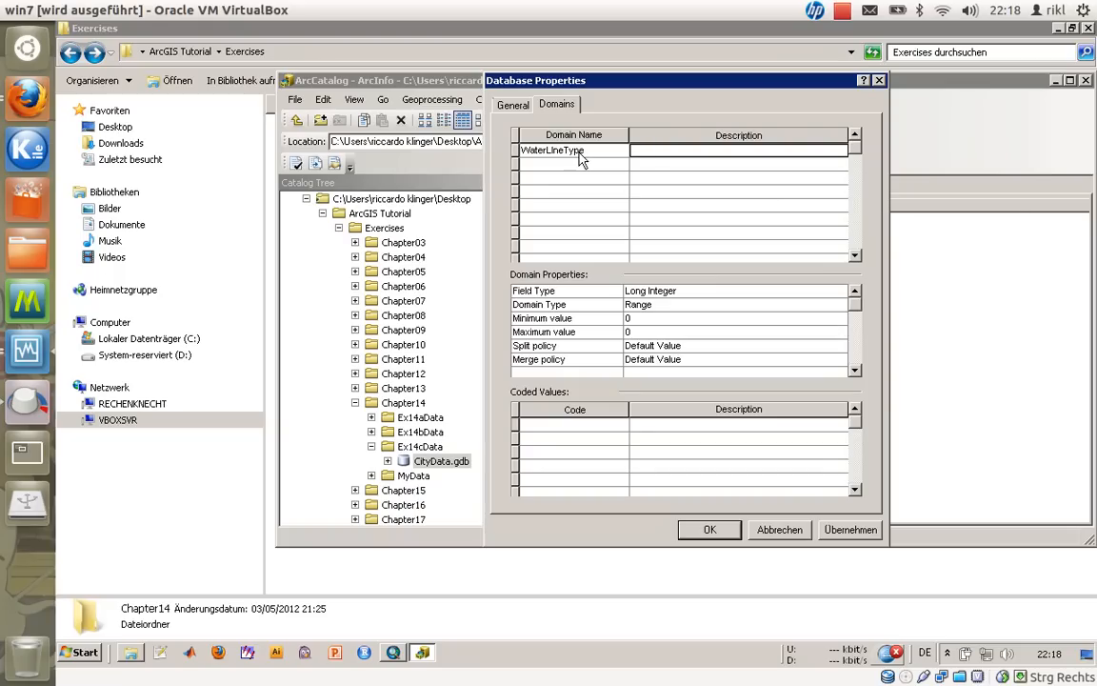
type("Type of the")
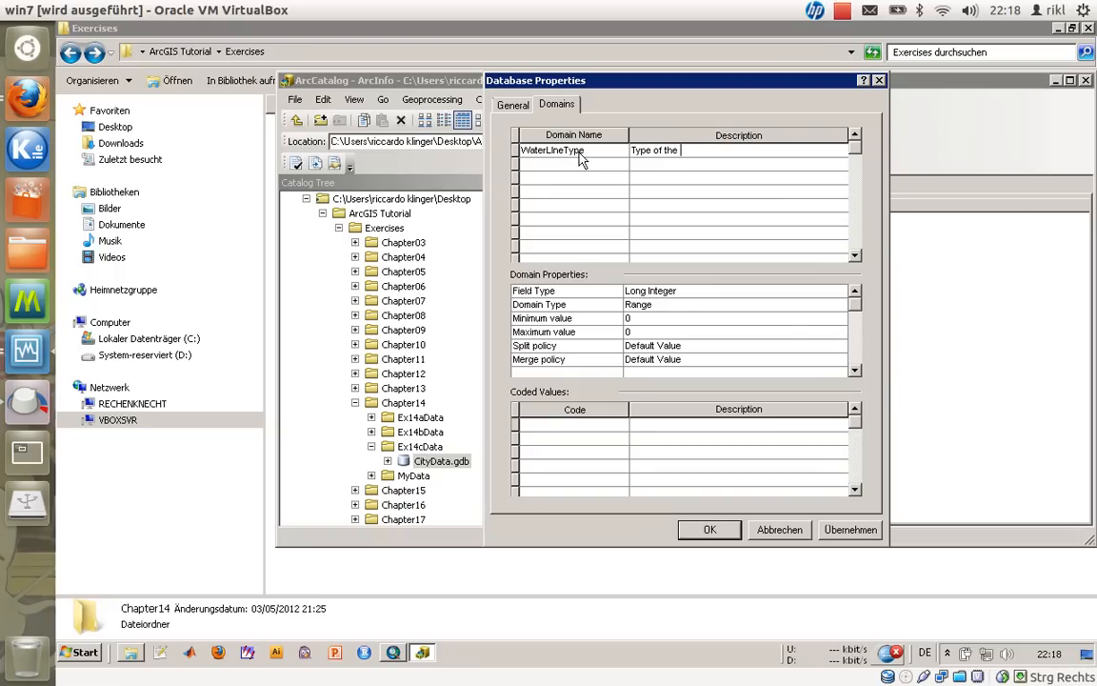
type("INstalled")
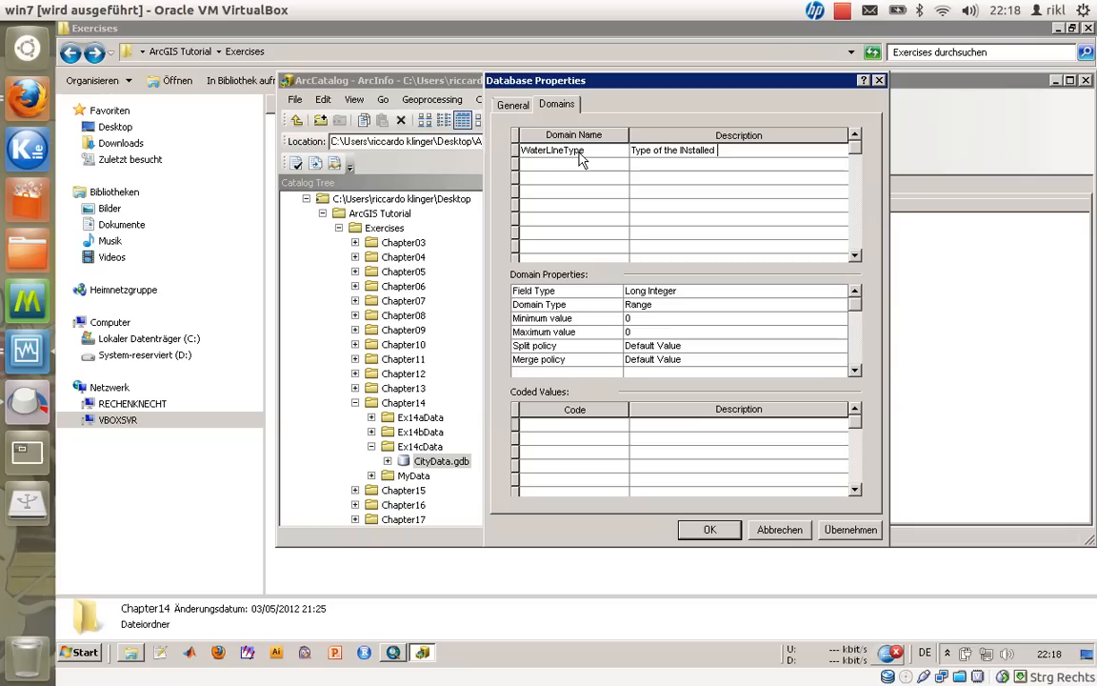
type("w")
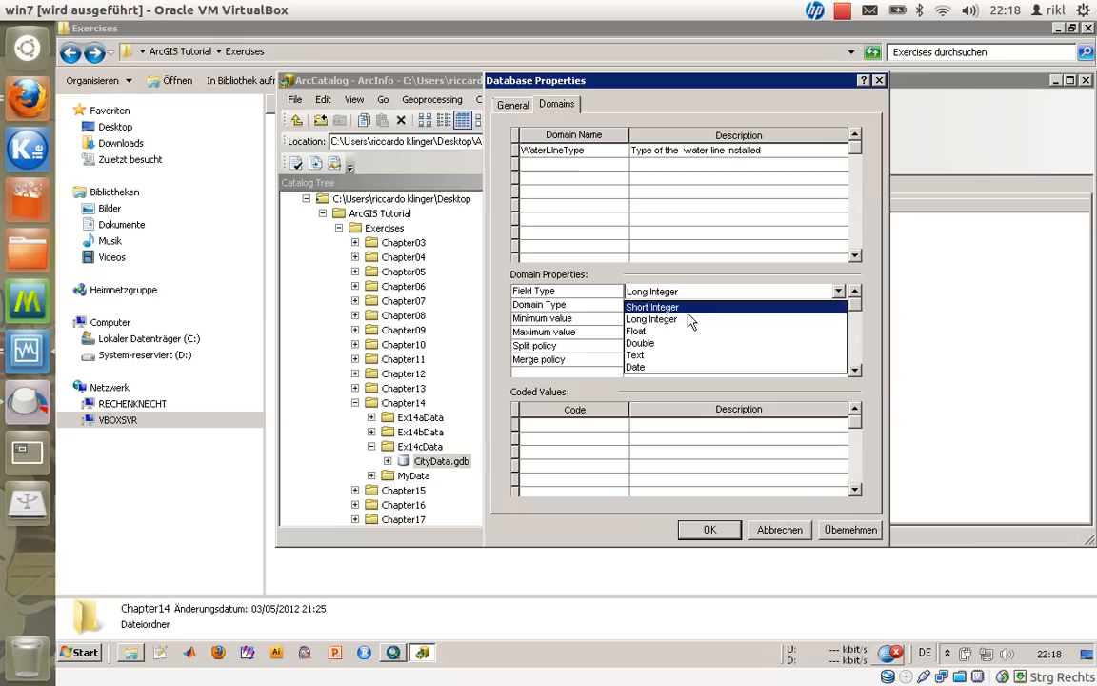
- Make WaterLineType a Text coded-value domain with codes M Main and DL Domestic Lateral
left_click(636, 357)
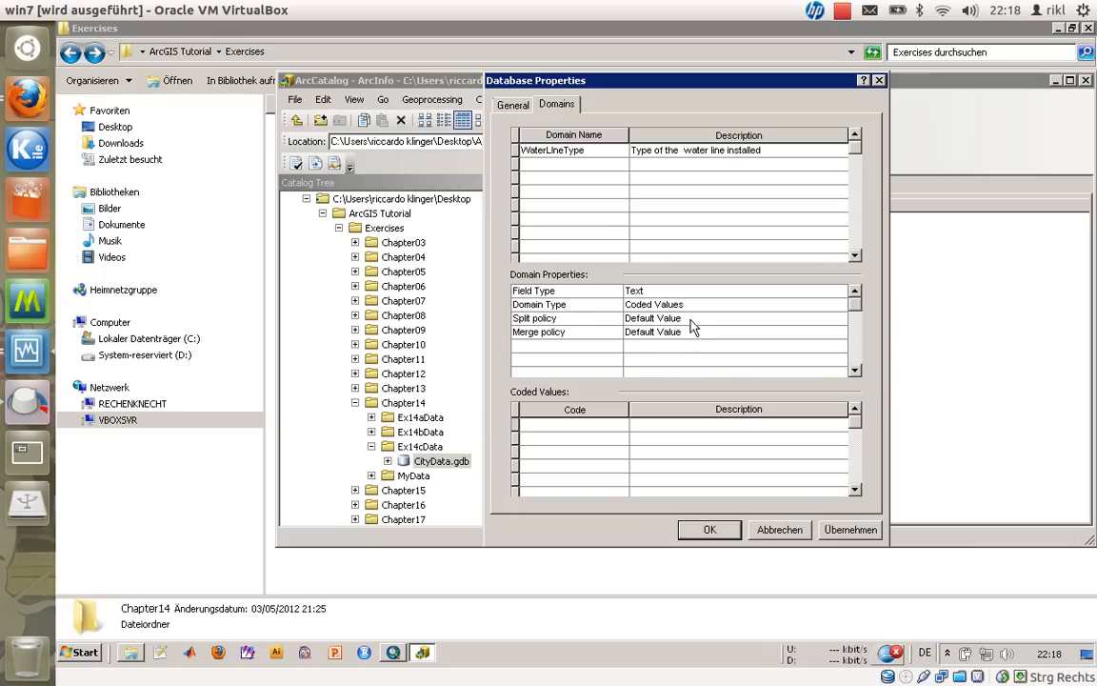
mouse_move(657, 324)
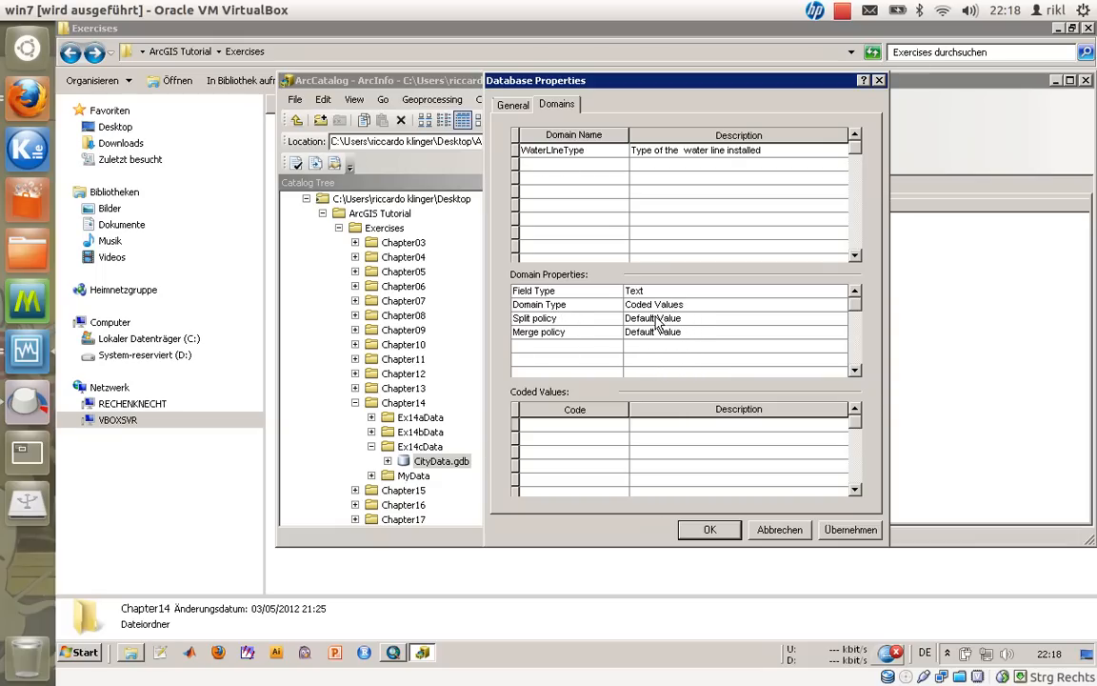
left_click(576, 425)
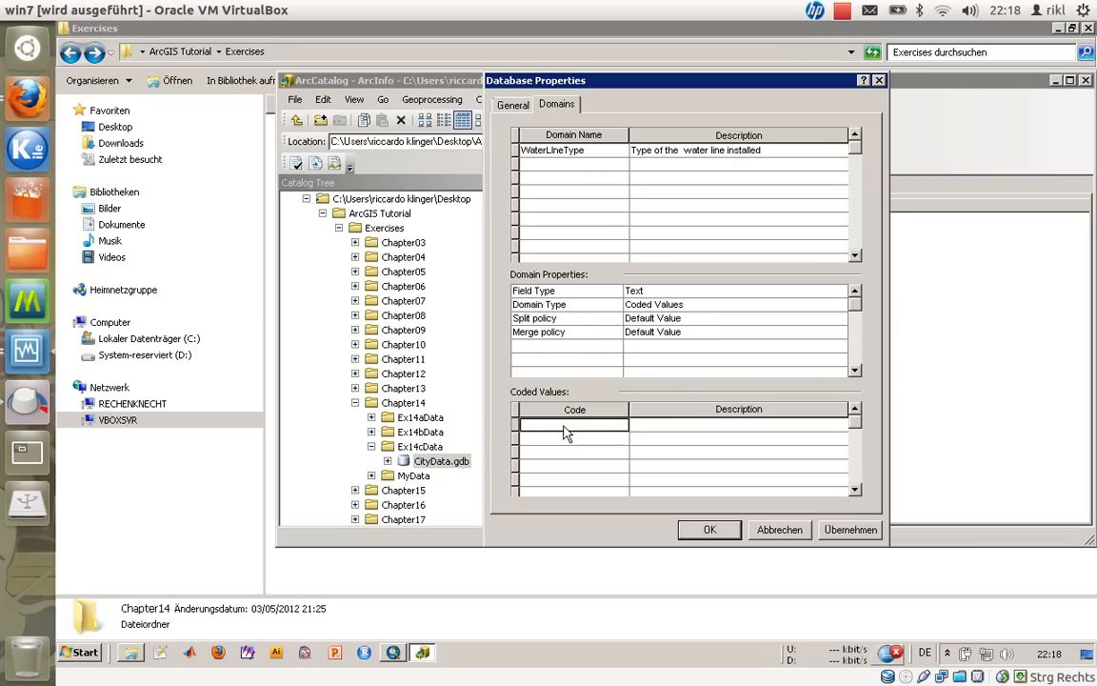
type("M")
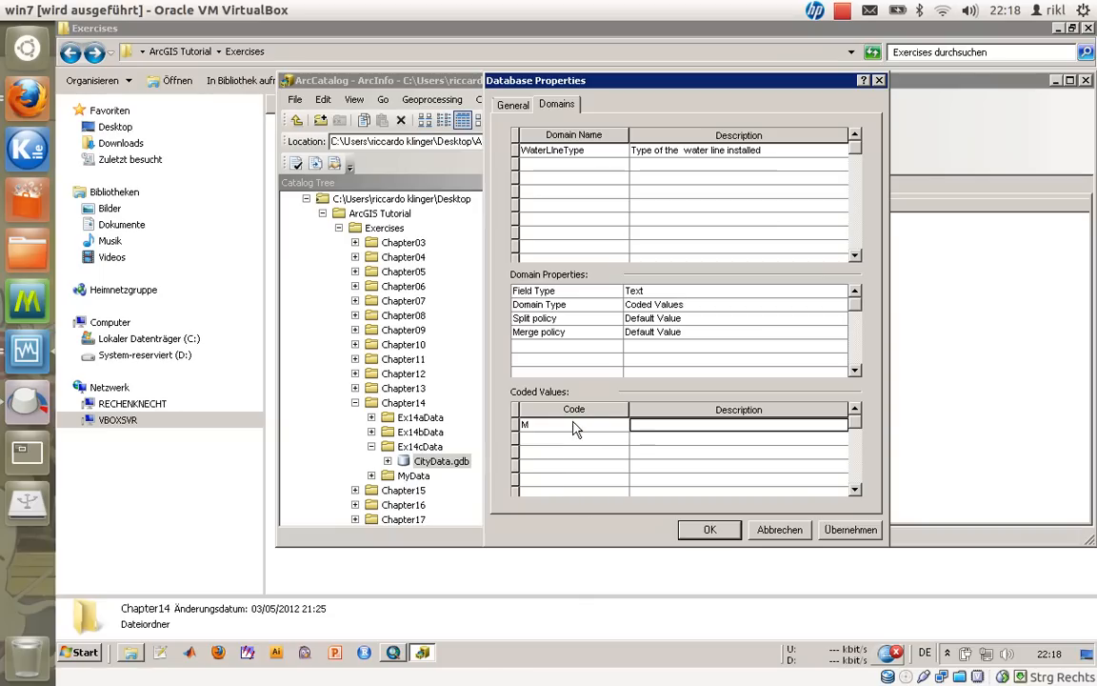
type("Main")
left_click(573, 438)
type("DL")
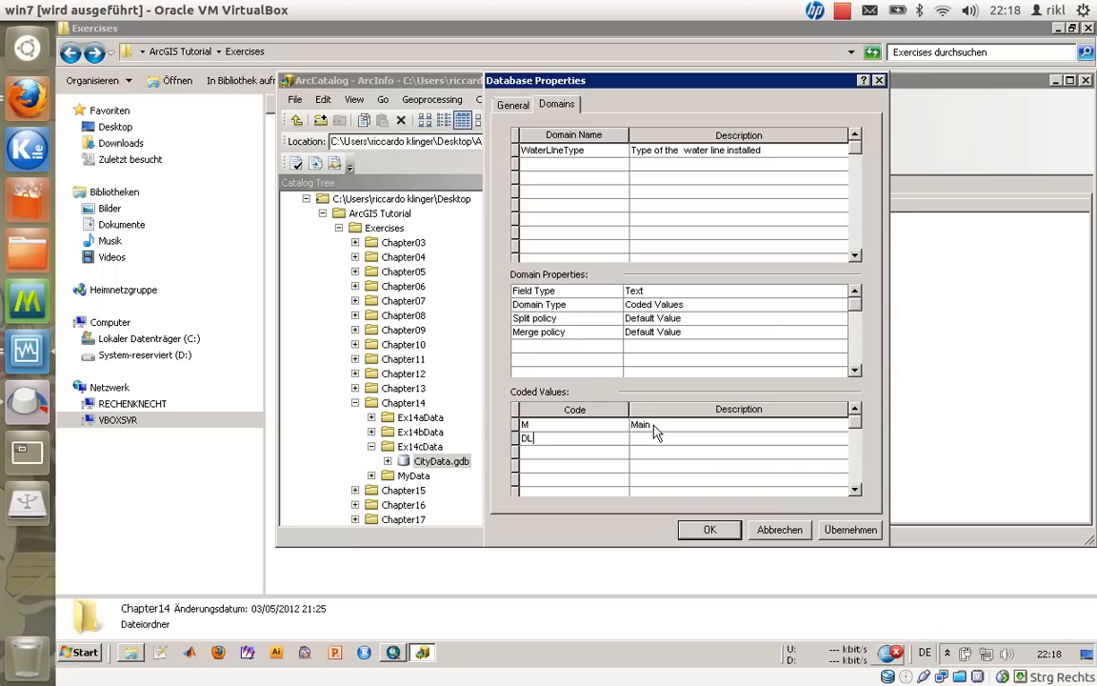
type("Domestic")
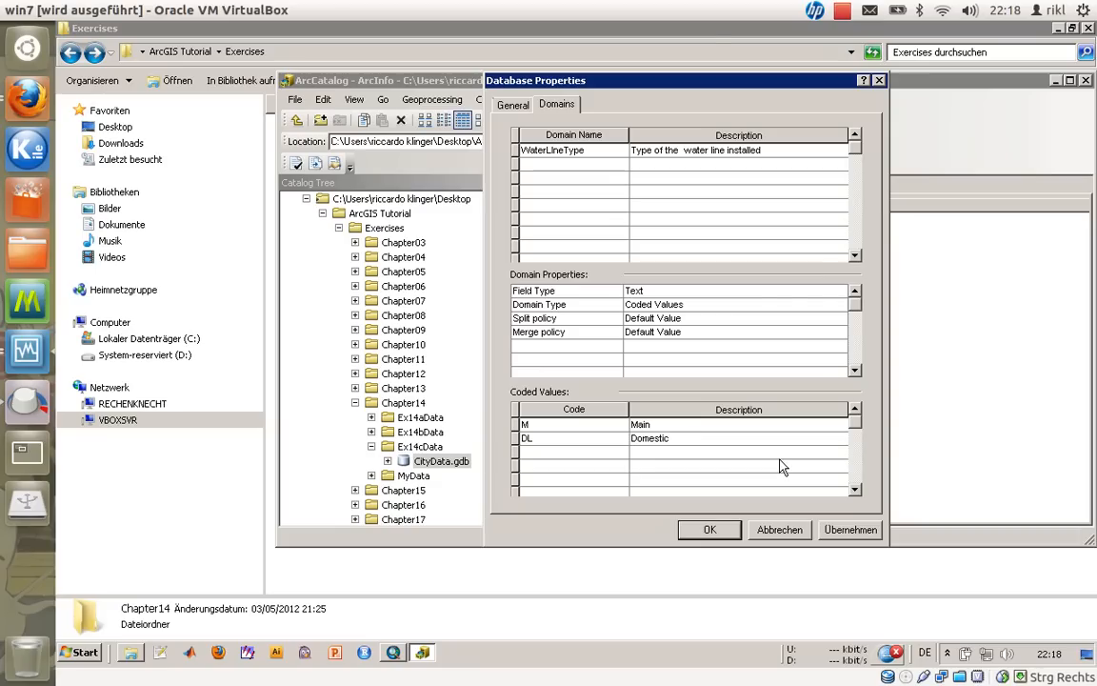
type("Lateral")
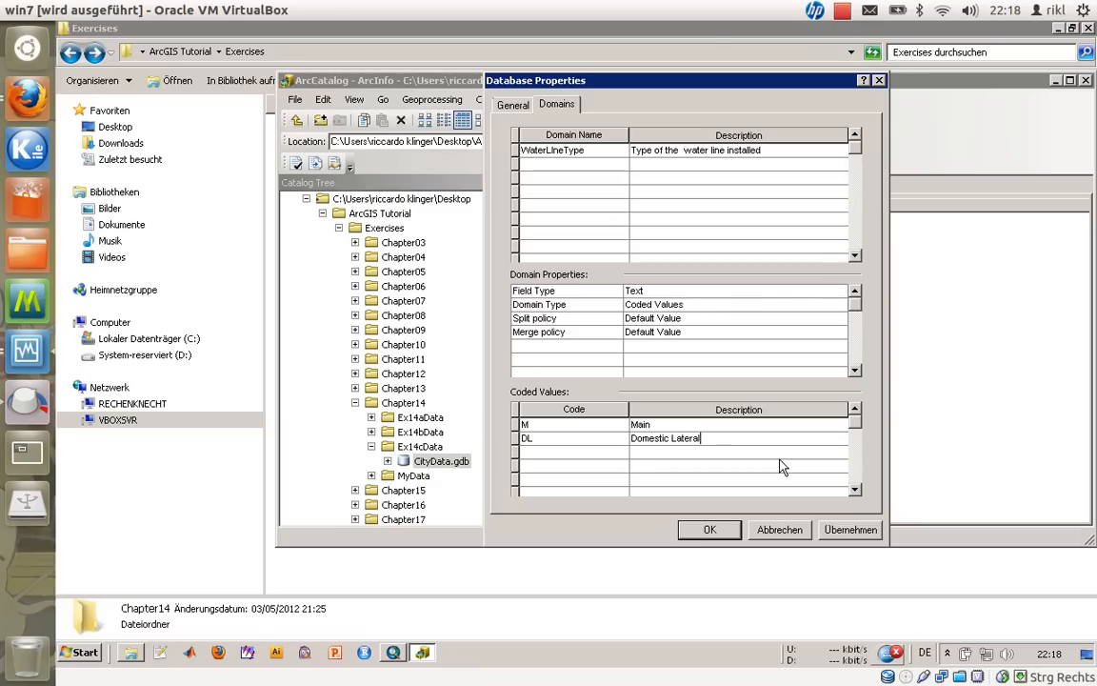
- Add the third coded value HL Hydrant Lateral
left_click(572, 452)
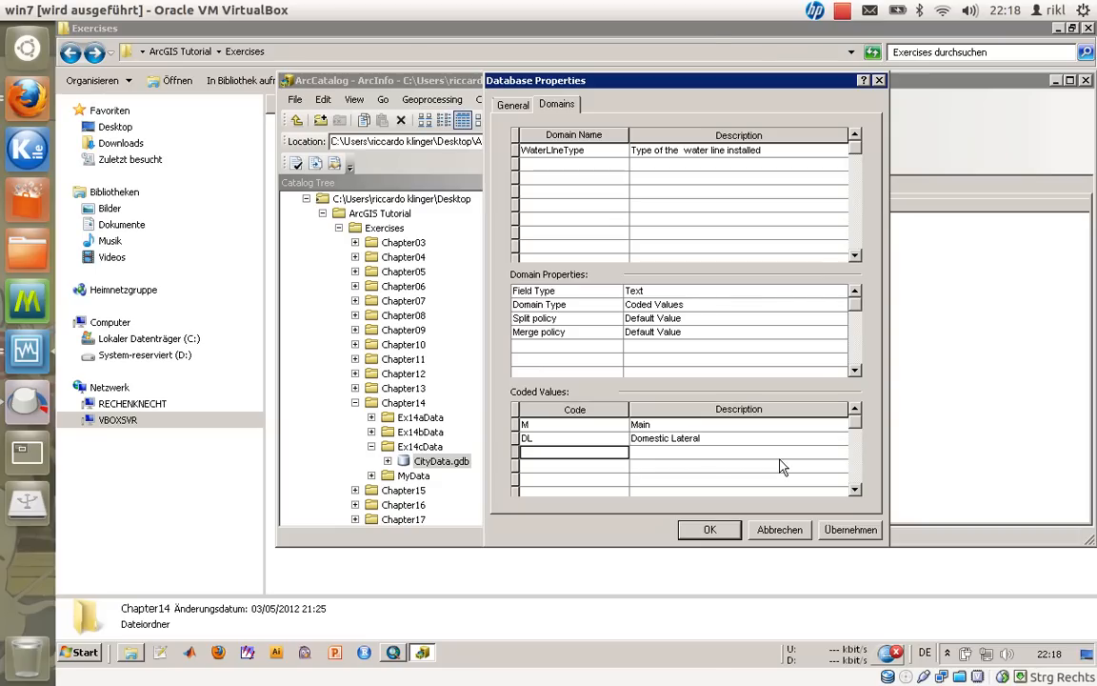
type("HL")
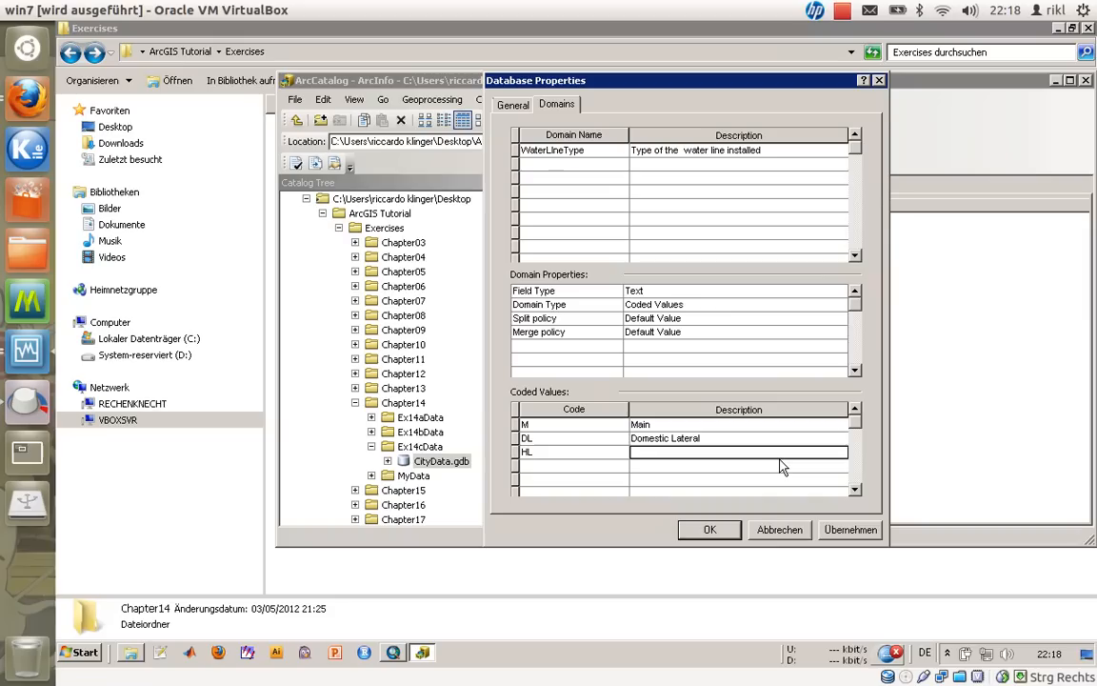
type("Hydrant L")
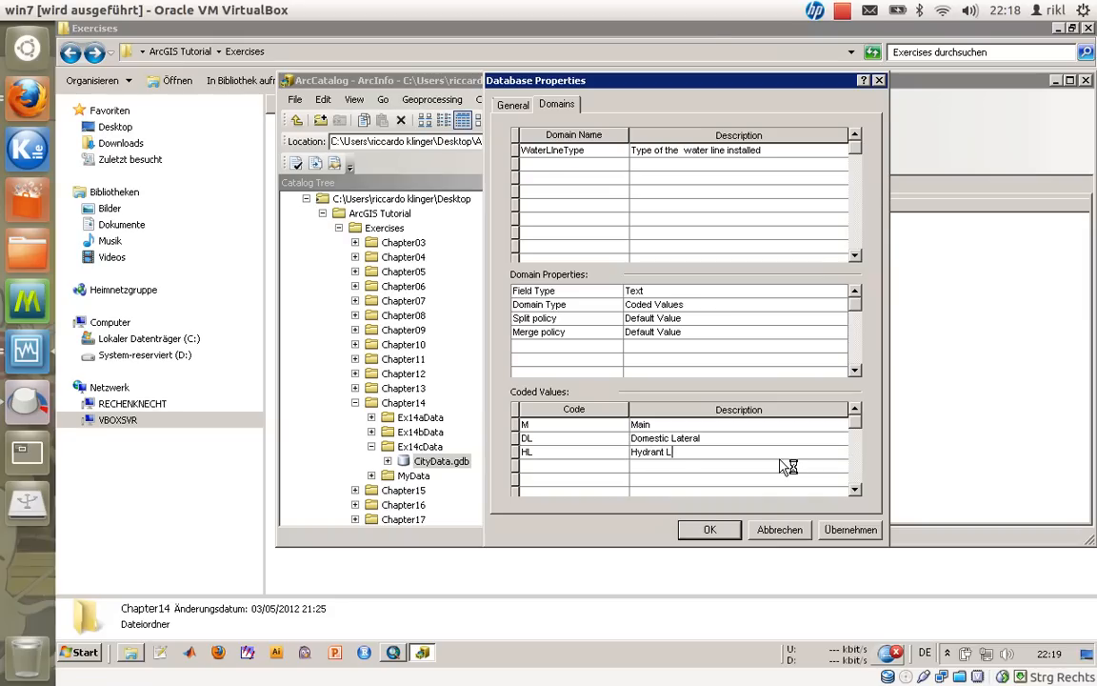
type("ateral")
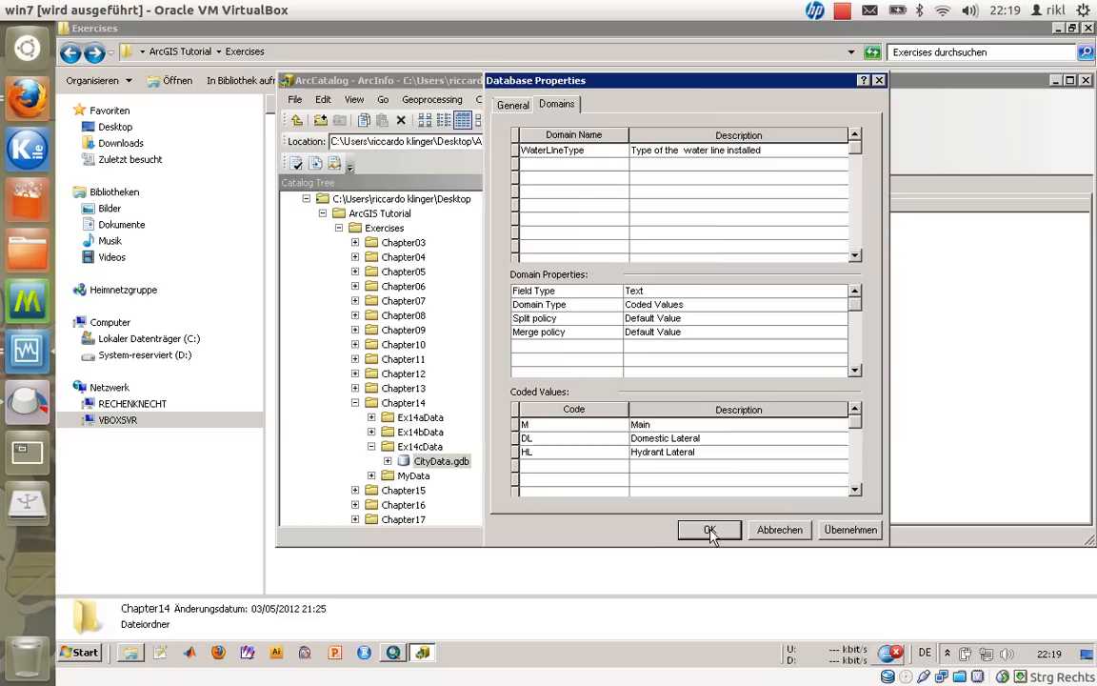
- Save the WaterLineType domain and reopen the WaterLines feature class properties
left_click(709, 529)
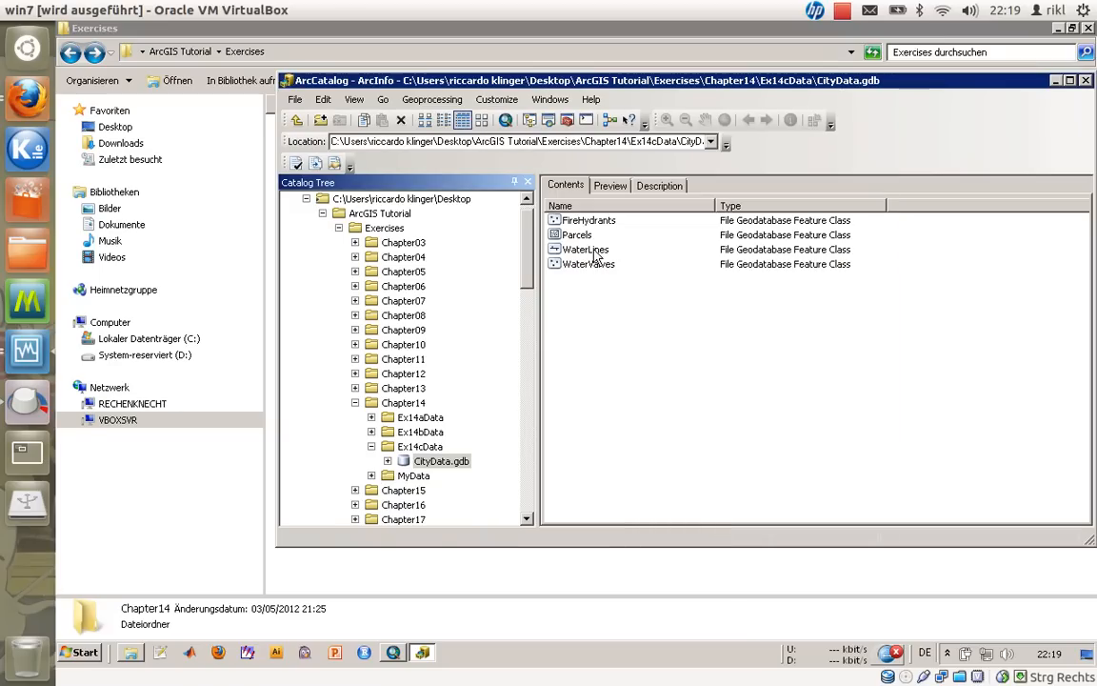
right_click(585, 247)
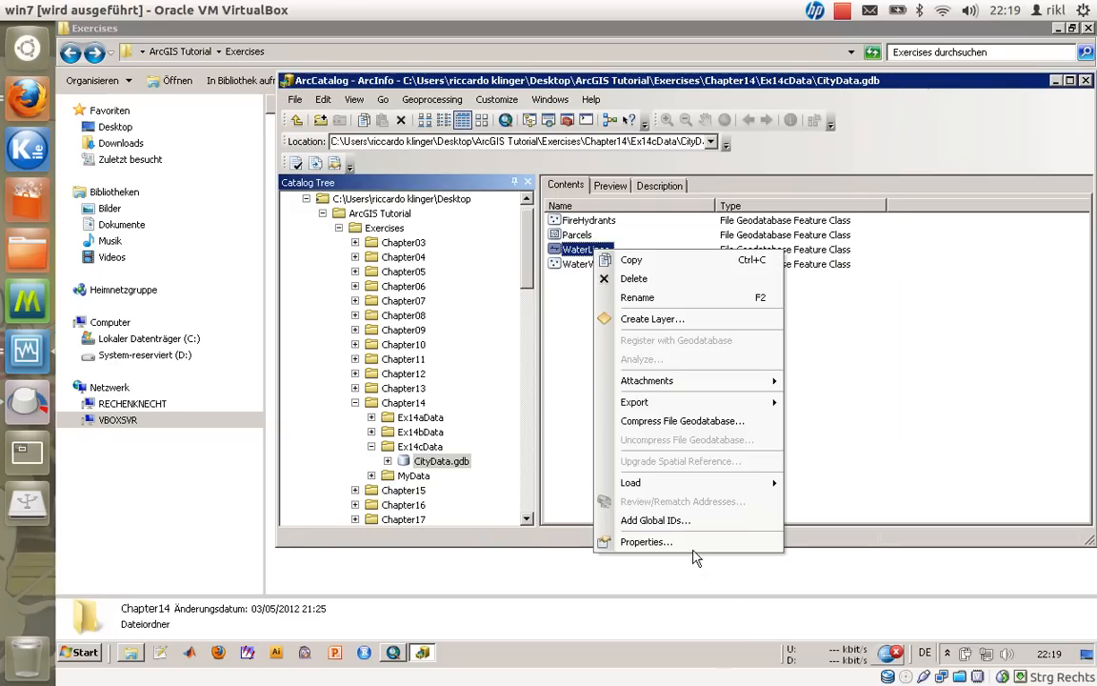
left_click(646, 541)
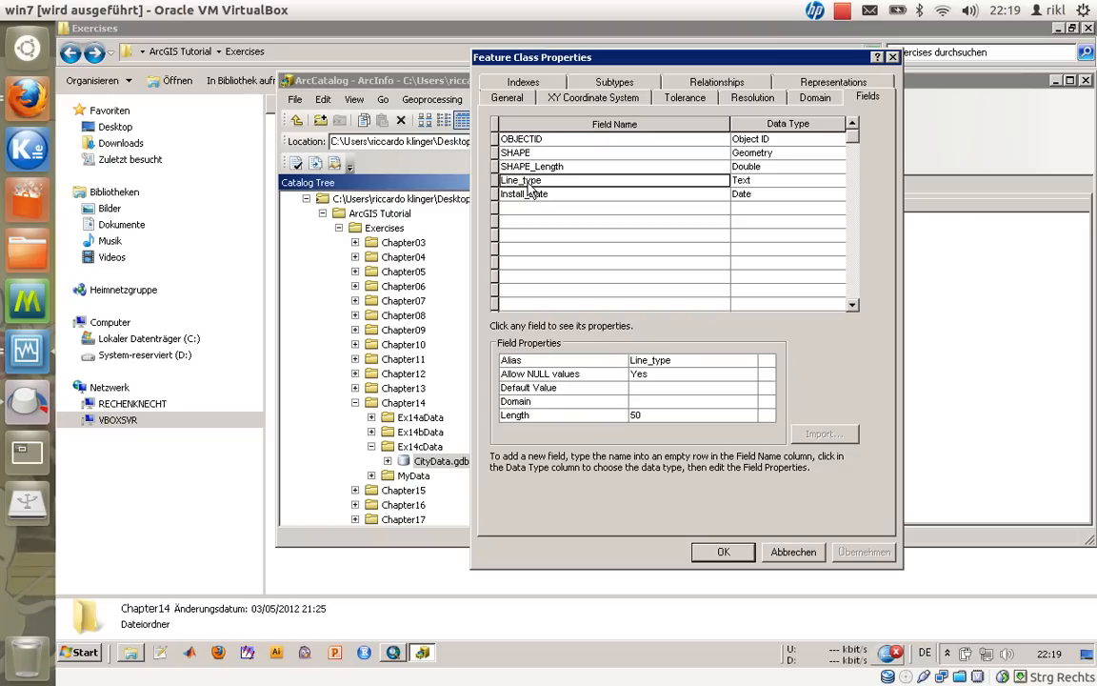
- Assign the WaterLineType domain to Line_type with default value M
left_click(749, 400)
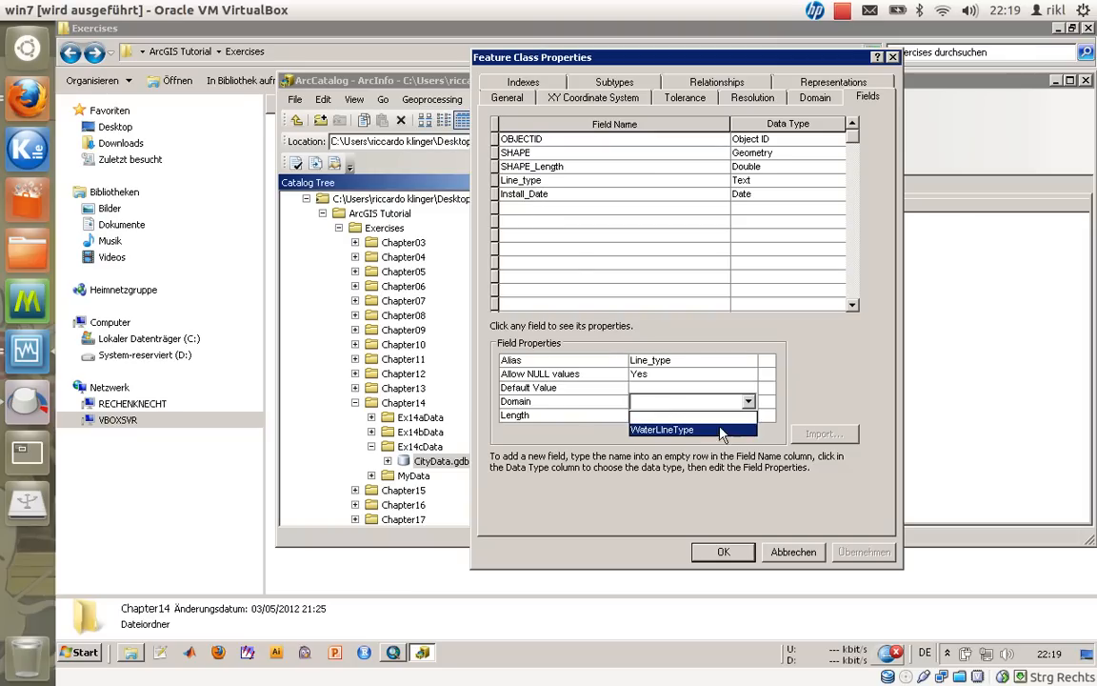
left_click(661, 429)
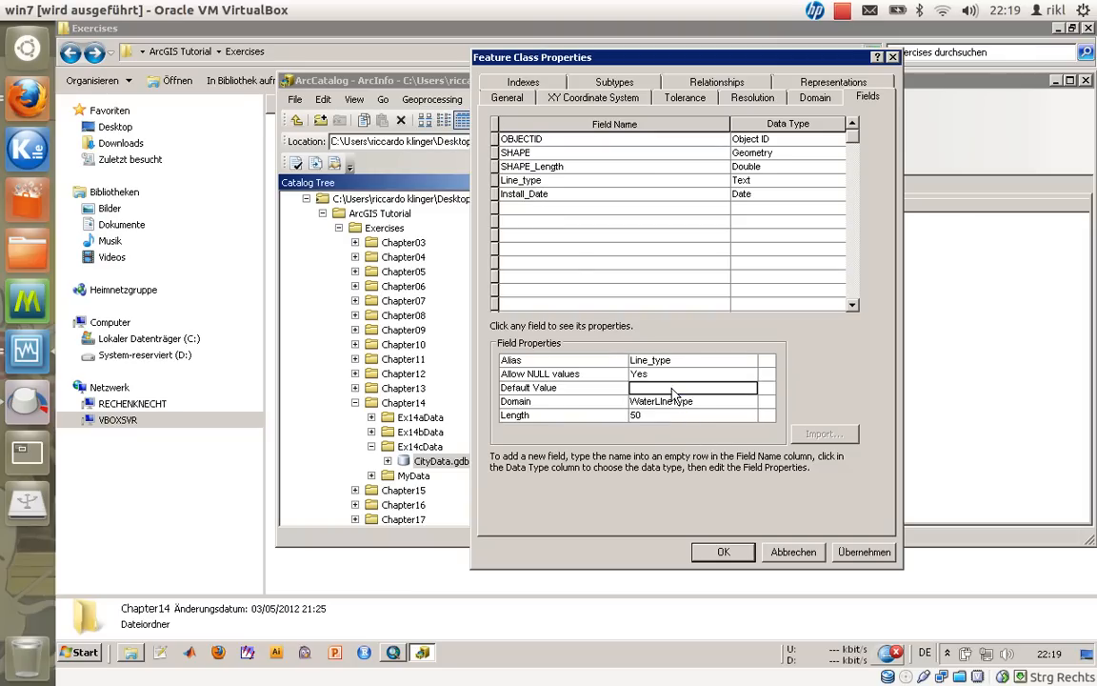
type("M")
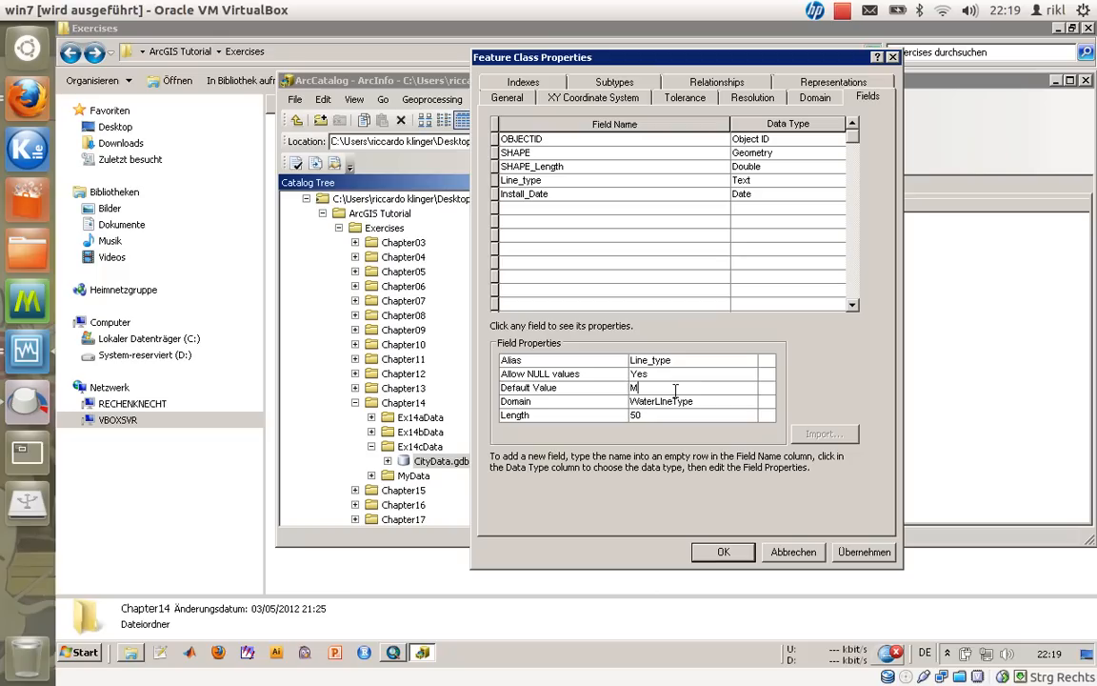